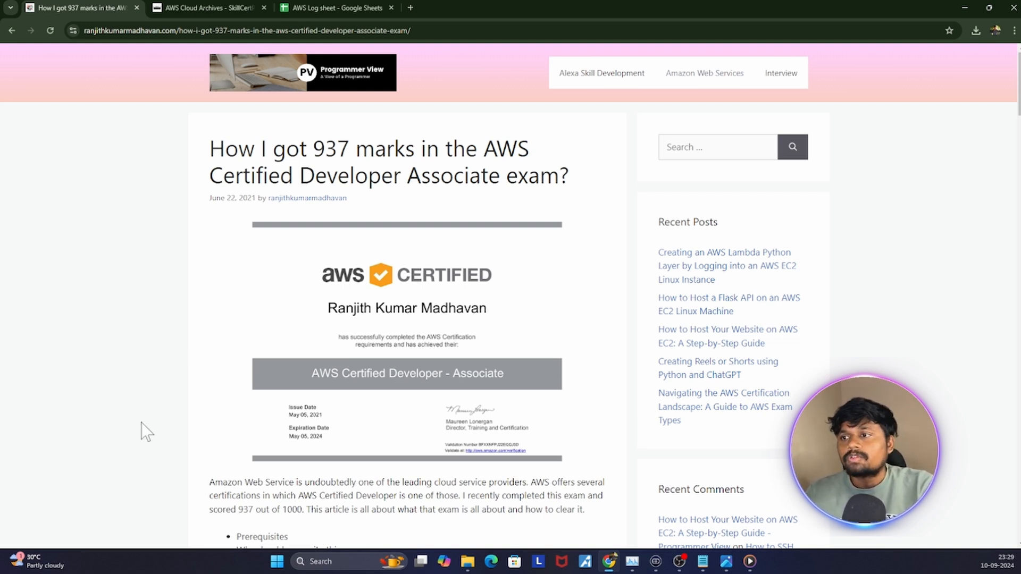
# Scroll the 937-marks blog post down to the About the exam section
pyautogui.scroll(-3)
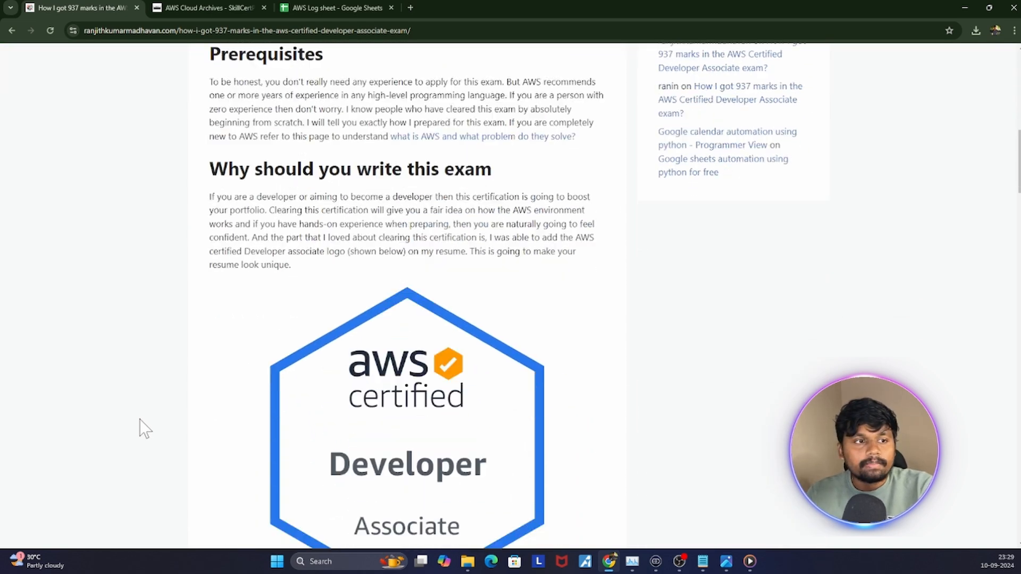
pyautogui.scroll(-3)
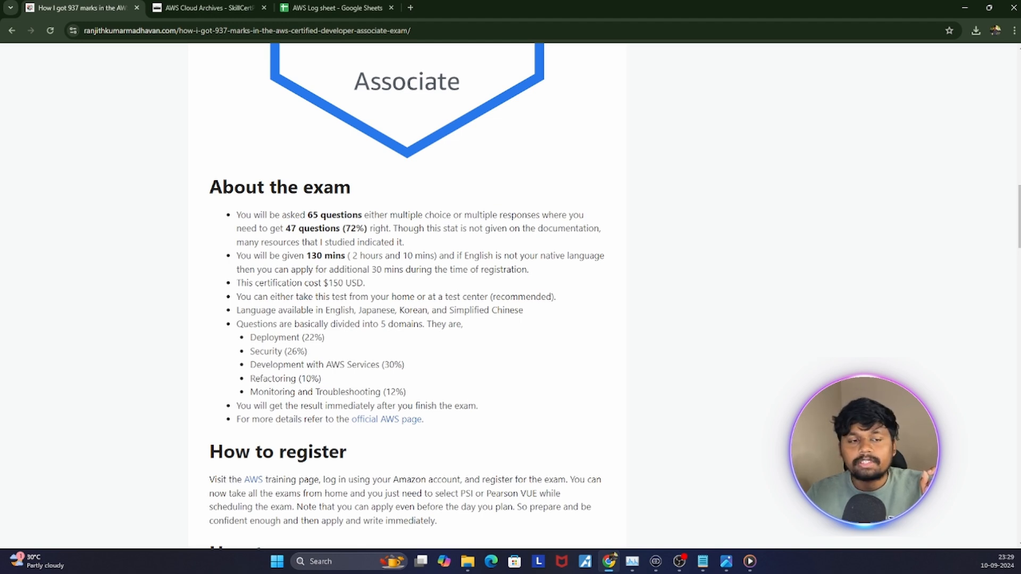
pyautogui.moveTo(332, 297)
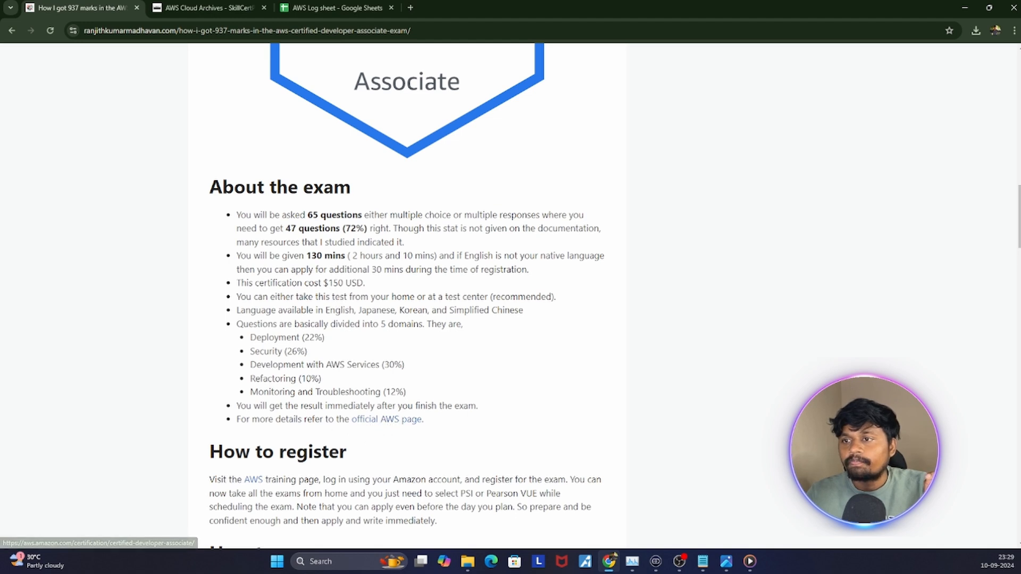
# Open the official AWS Developer Associate page in a new tab and view its exam overview
pyautogui.rightClick(386, 419)
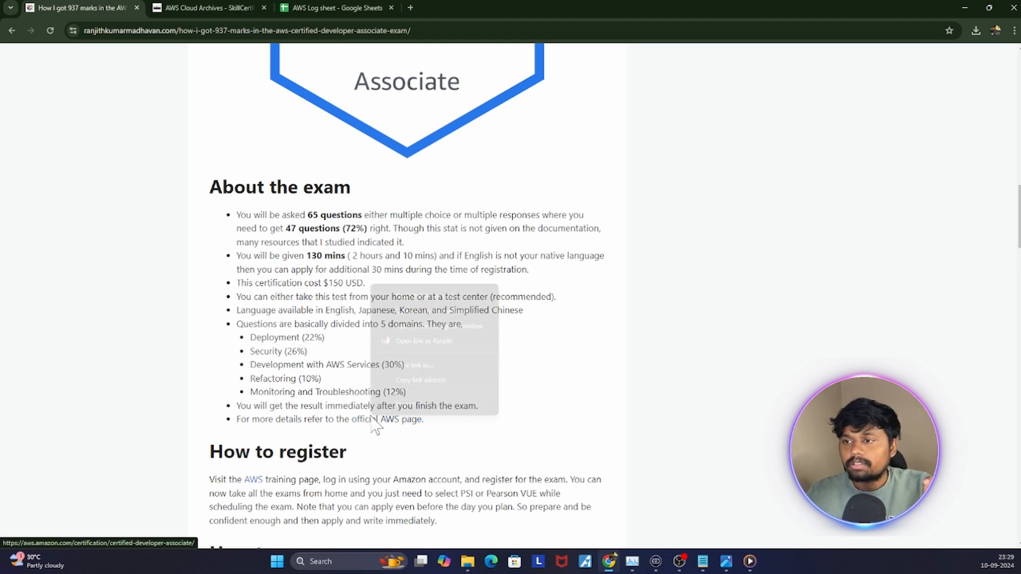
pyautogui.click(424, 340)
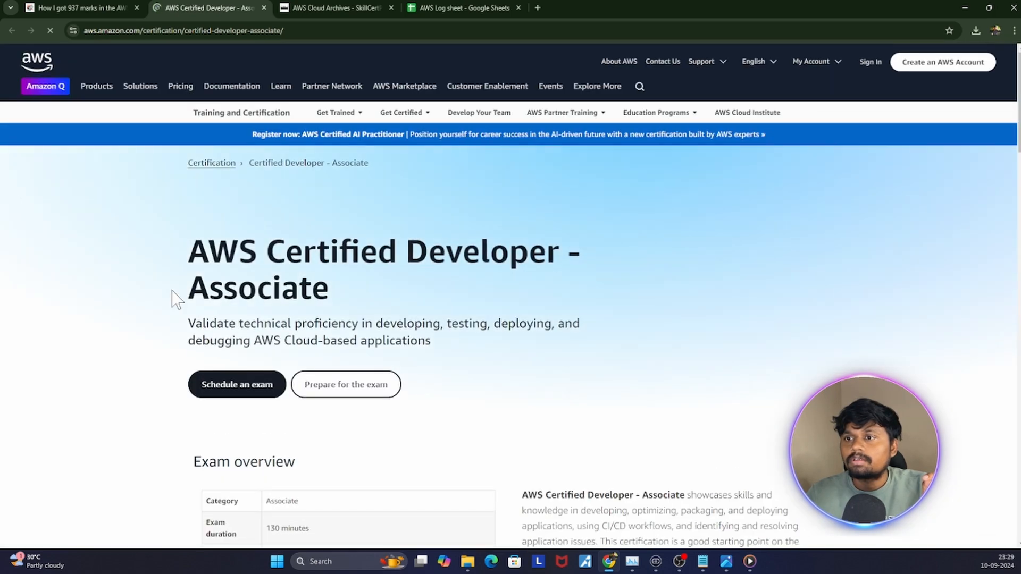
pyautogui.scroll(-3)
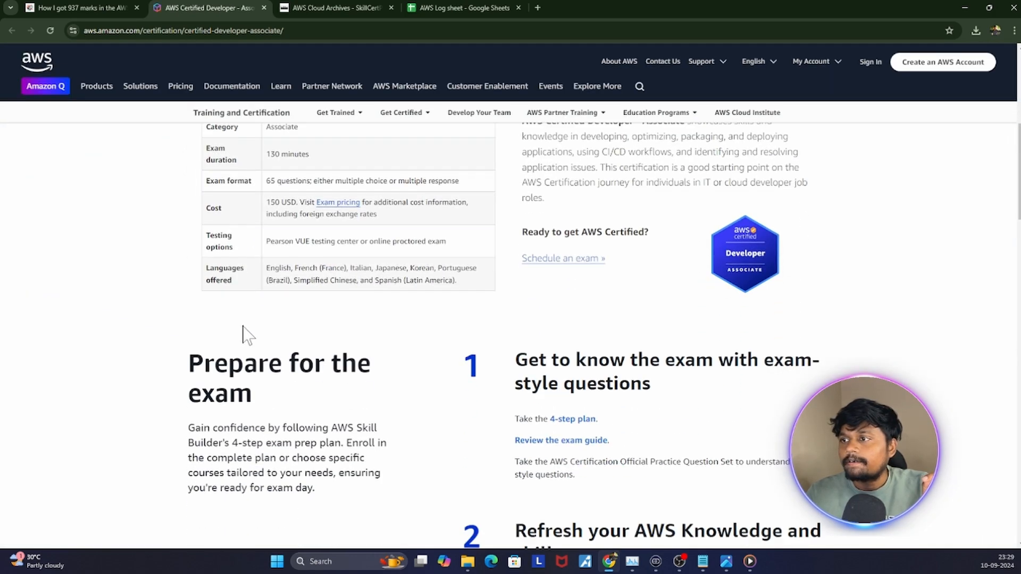
pyautogui.scroll(3)
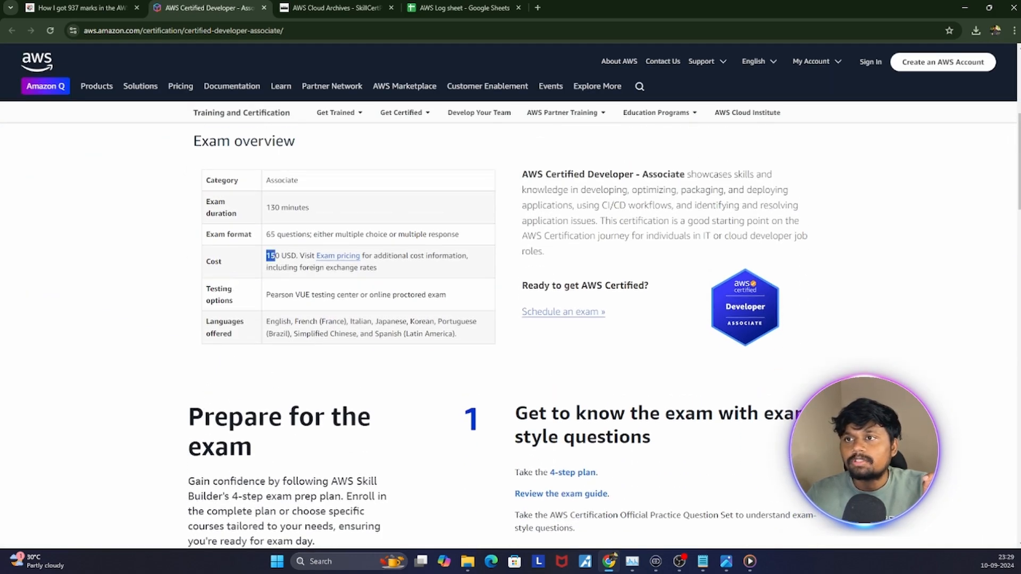
# Return to the blog post and scroll to the Tips and tricks UDEMY plan table
pyautogui.click(79, 8)
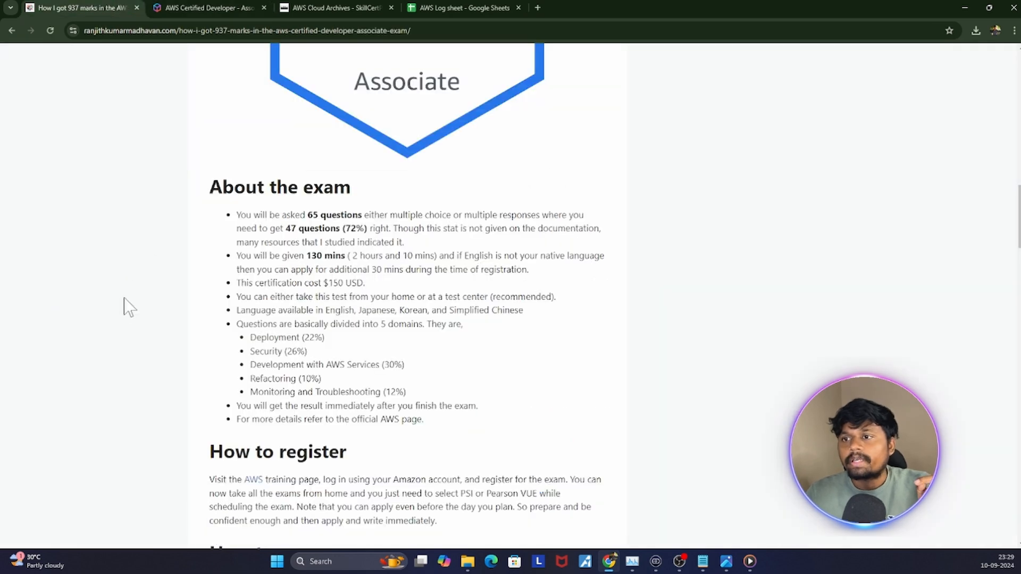
pyautogui.scroll(-3)
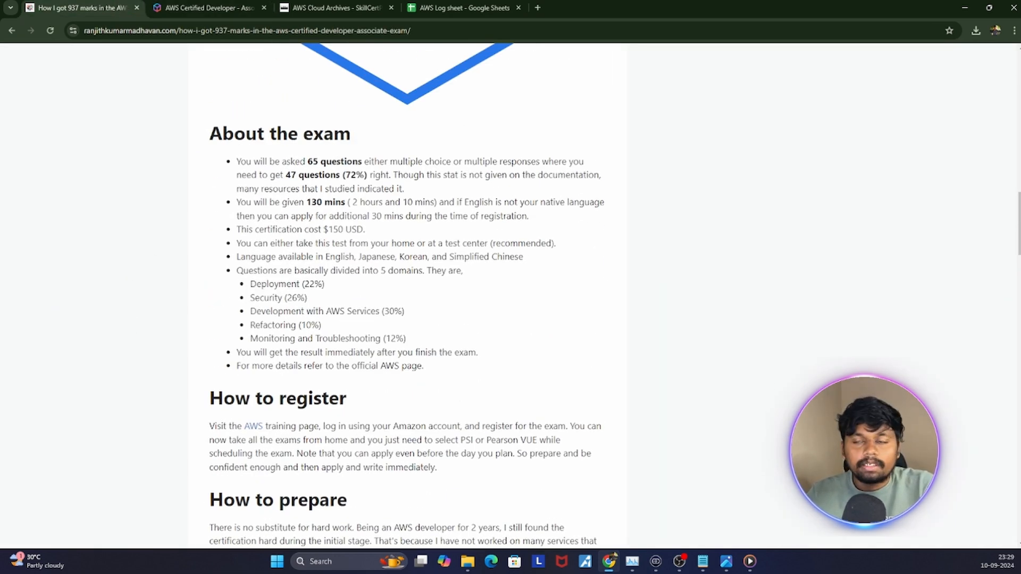
pyautogui.scroll(-3)
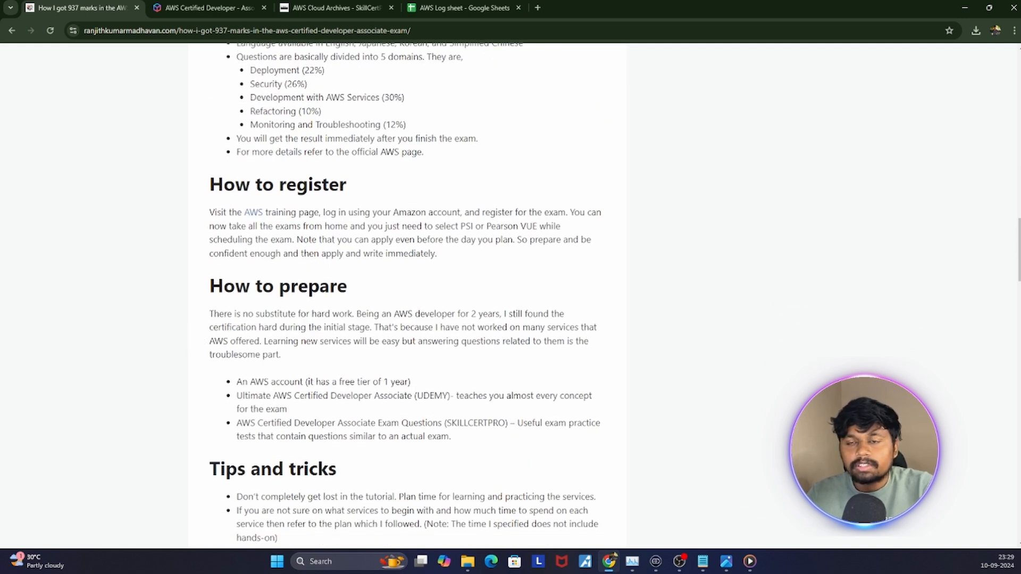
pyautogui.moveTo(203, 330)
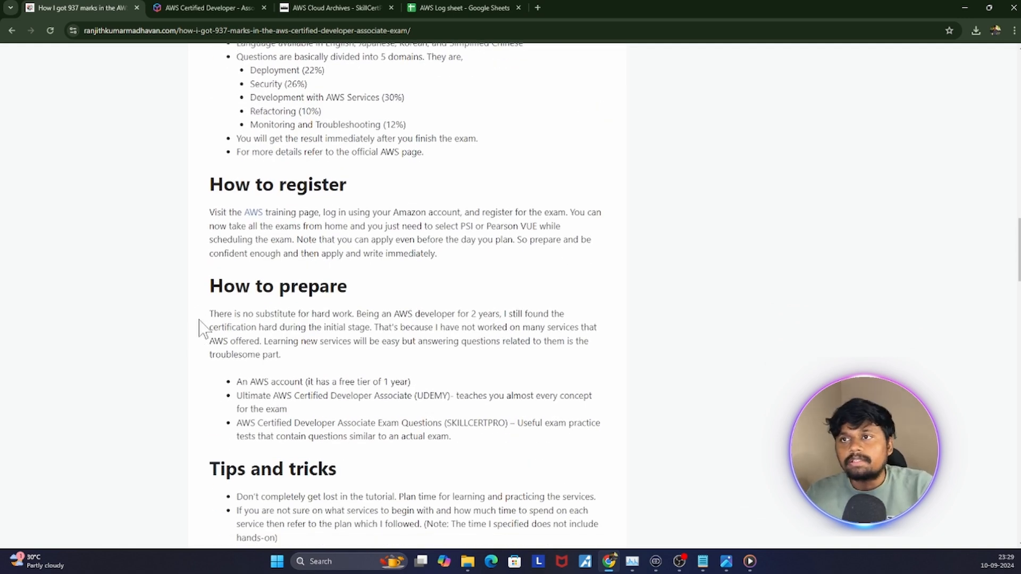
pyautogui.moveTo(171, 307)
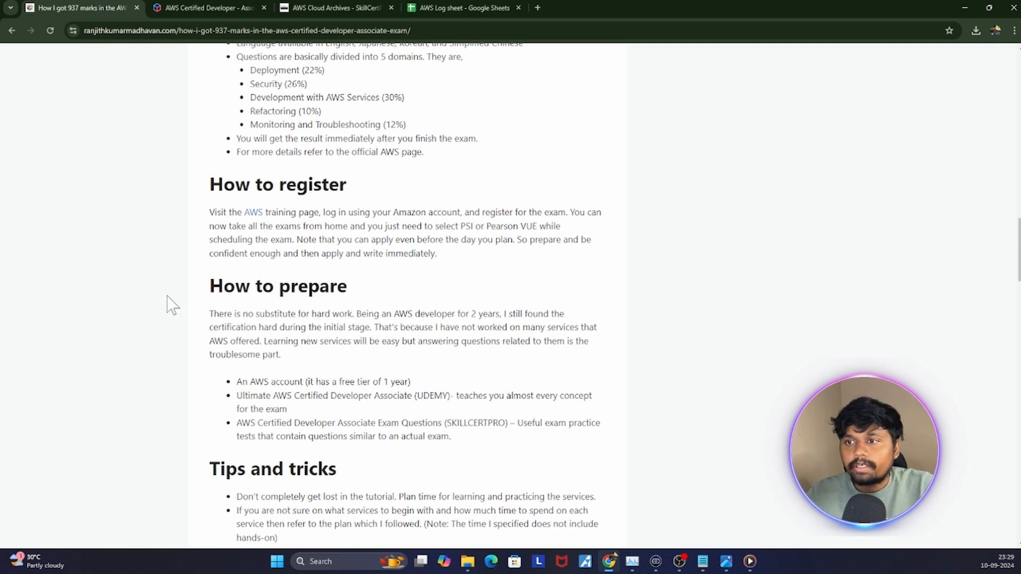
pyautogui.scroll(-3)
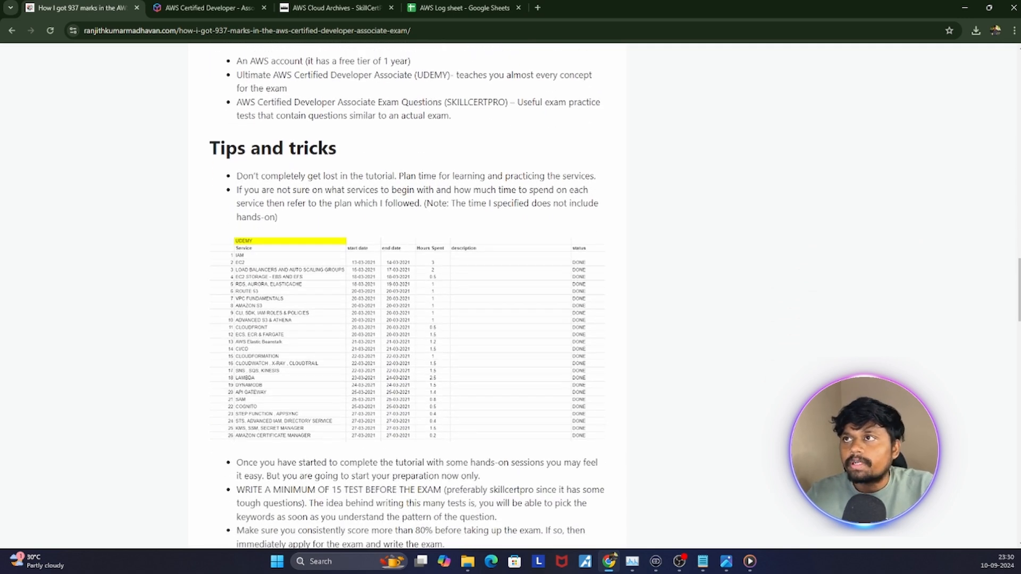
# Switch to the AWS Log spreadsheet and view the Learning sheet's topics, dates and hours
pyautogui.click(462, 8)
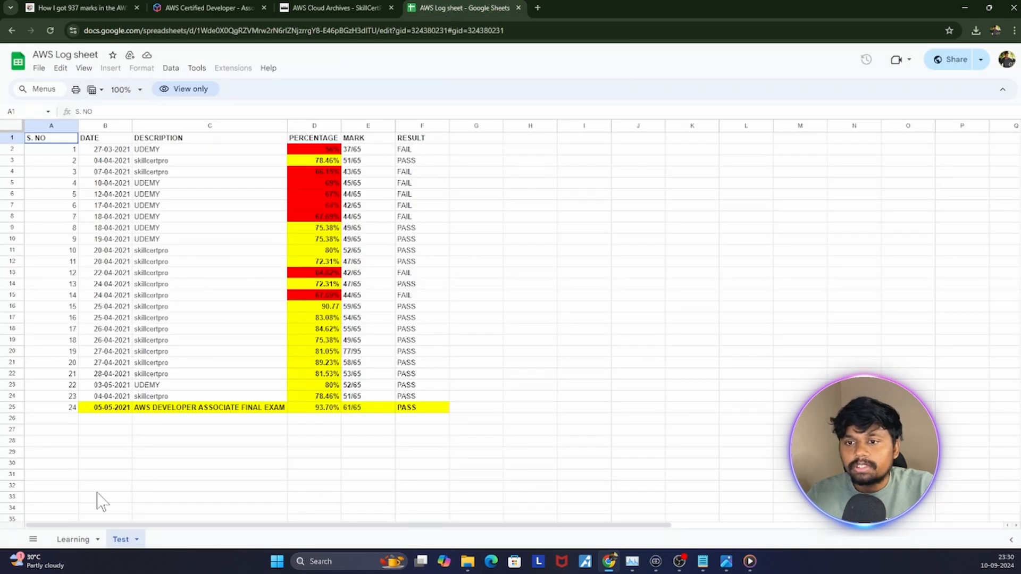
pyautogui.click(73, 540)
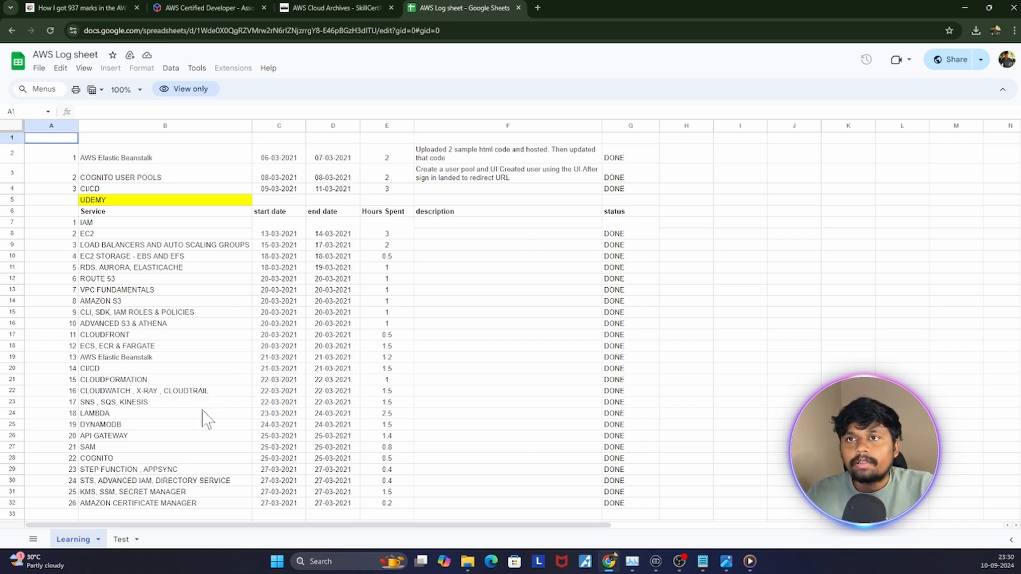
pyautogui.moveTo(192, 310)
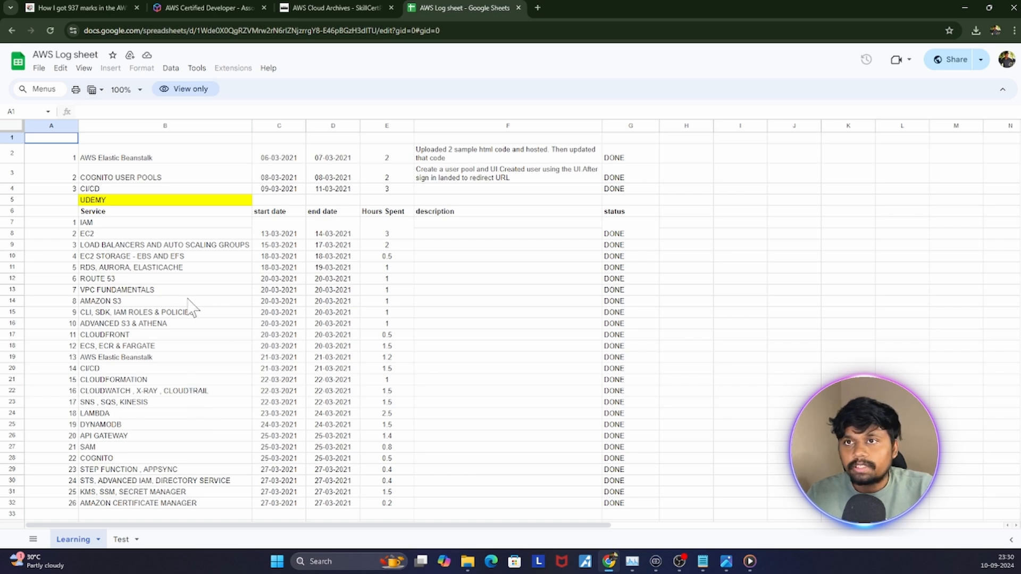
pyautogui.moveTo(174, 247)
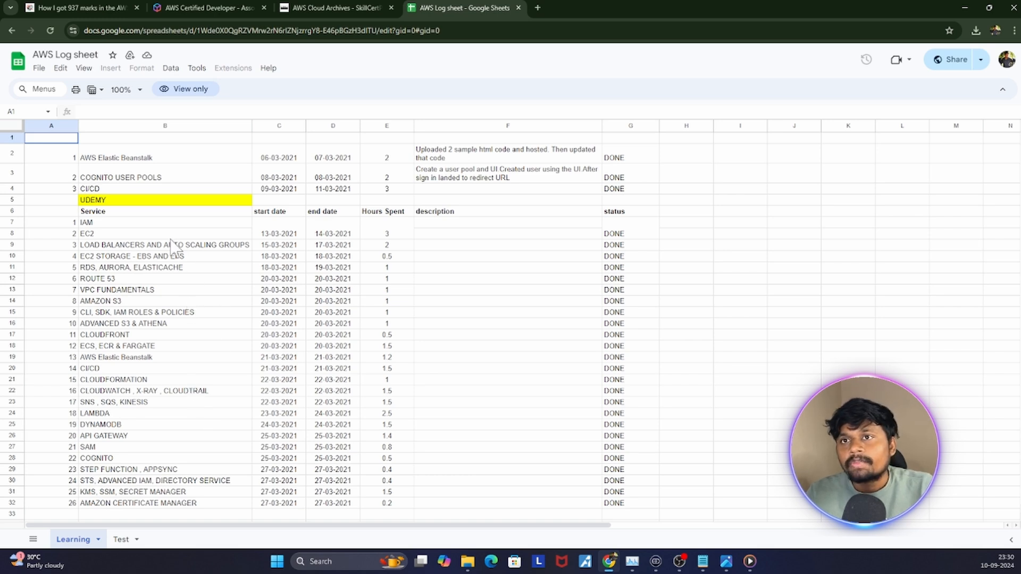
pyautogui.scroll(-3)
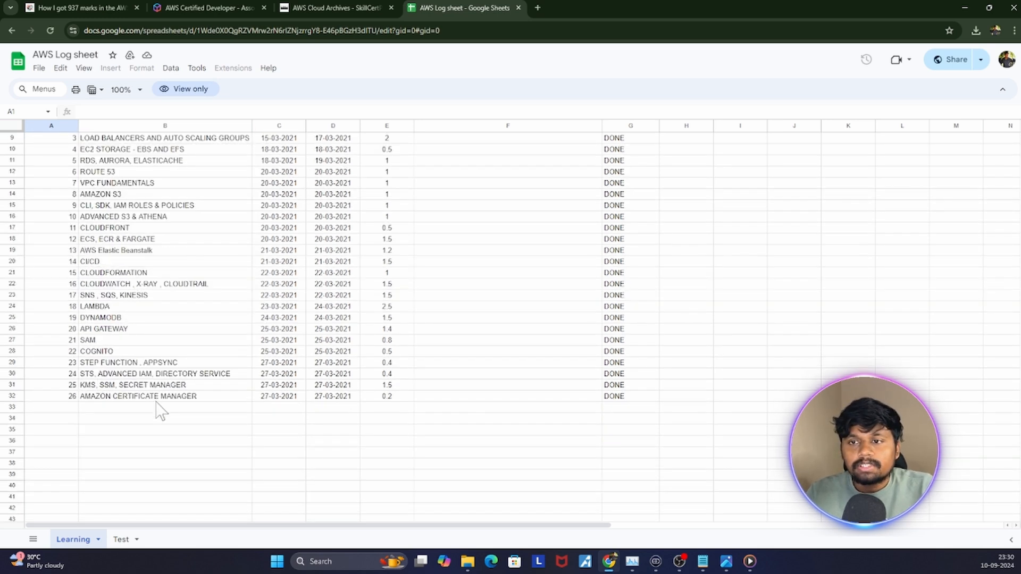
pyautogui.scroll(3)
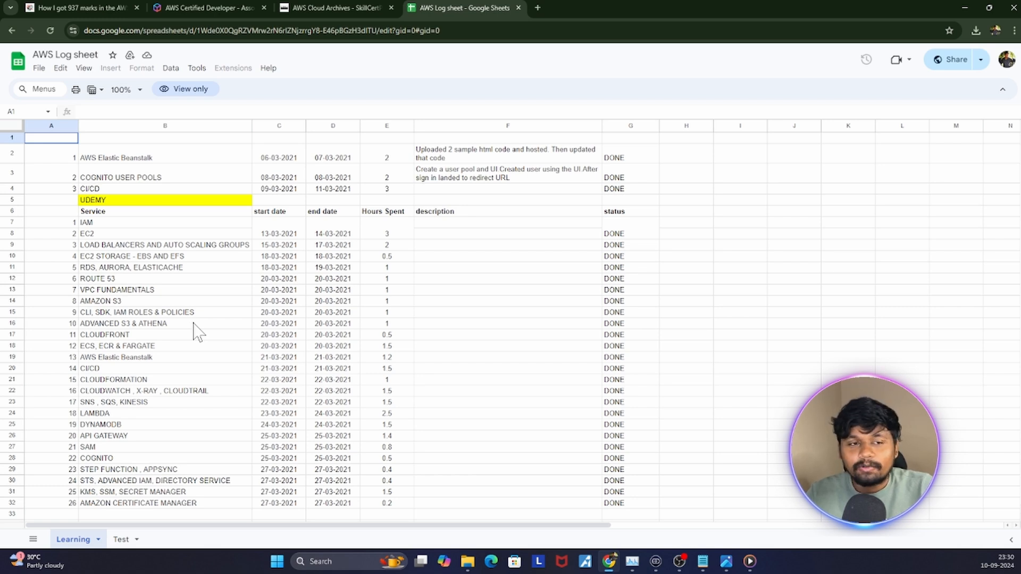
pyautogui.moveTo(394, 363)
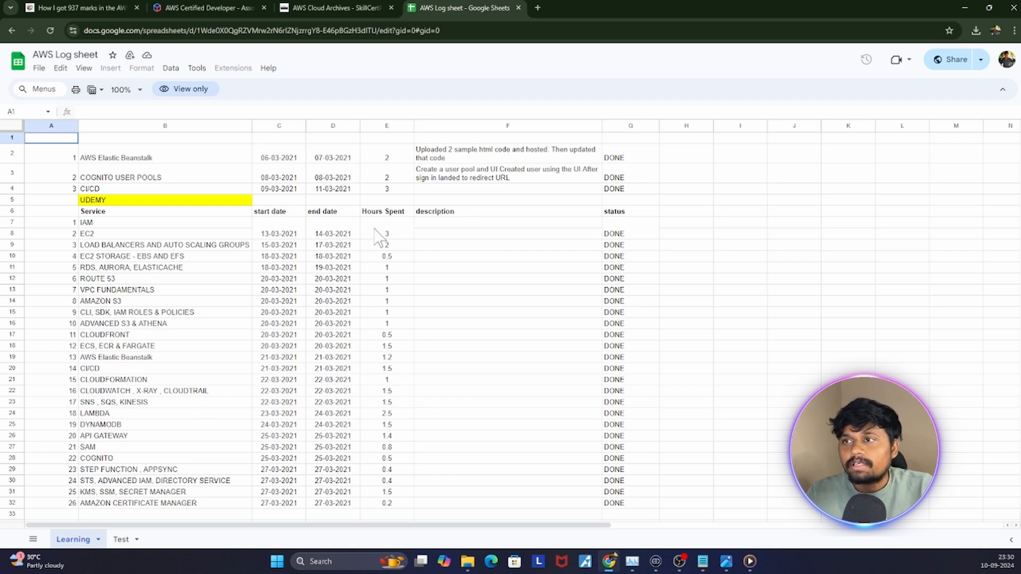
pyautogui.moveTo(400, 433)
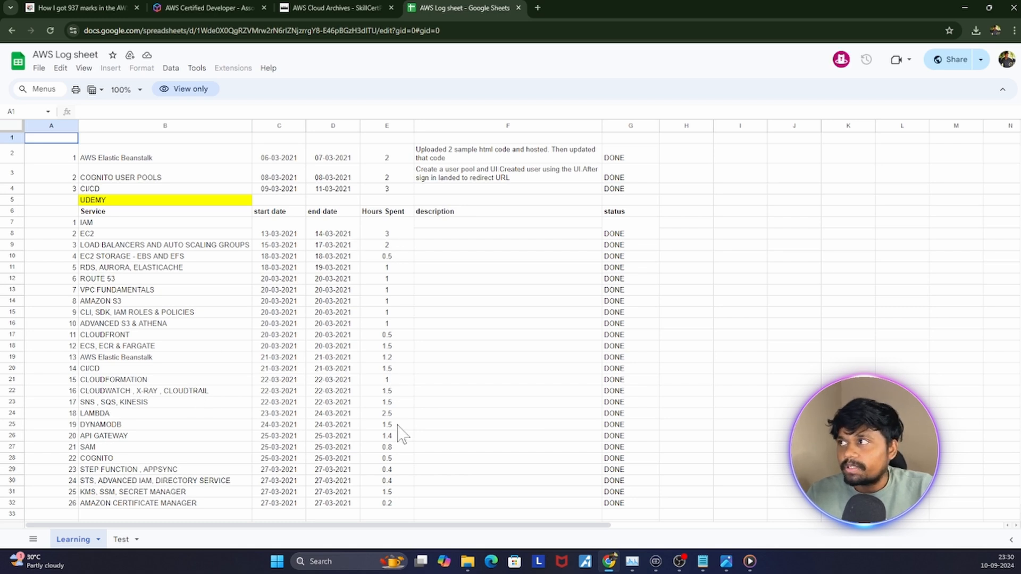
# Open the Test sheet and select the first test's UDEMY description cell
pyautogui.click(121, 539)
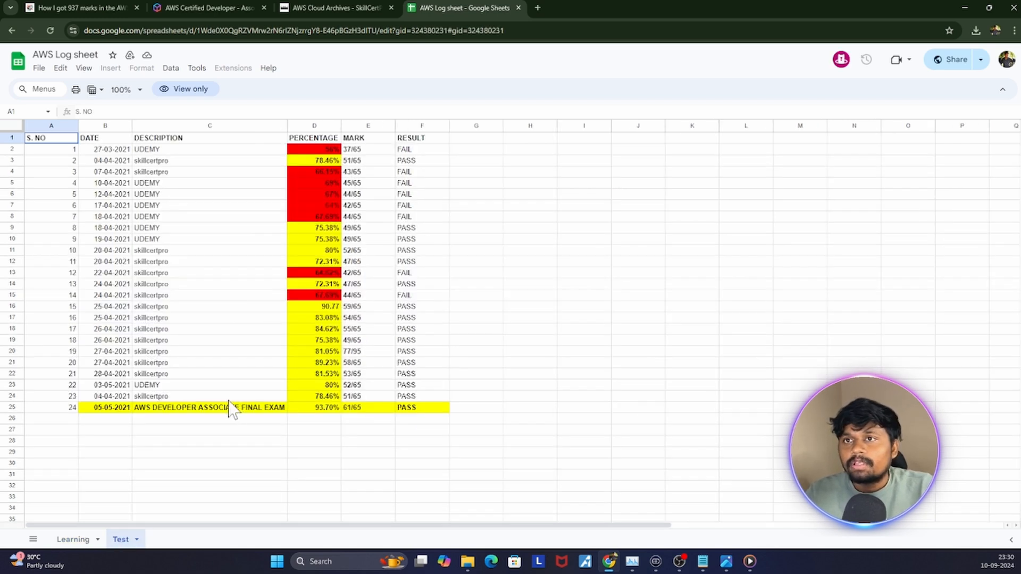
pyautogui.moveTo(178, 436)
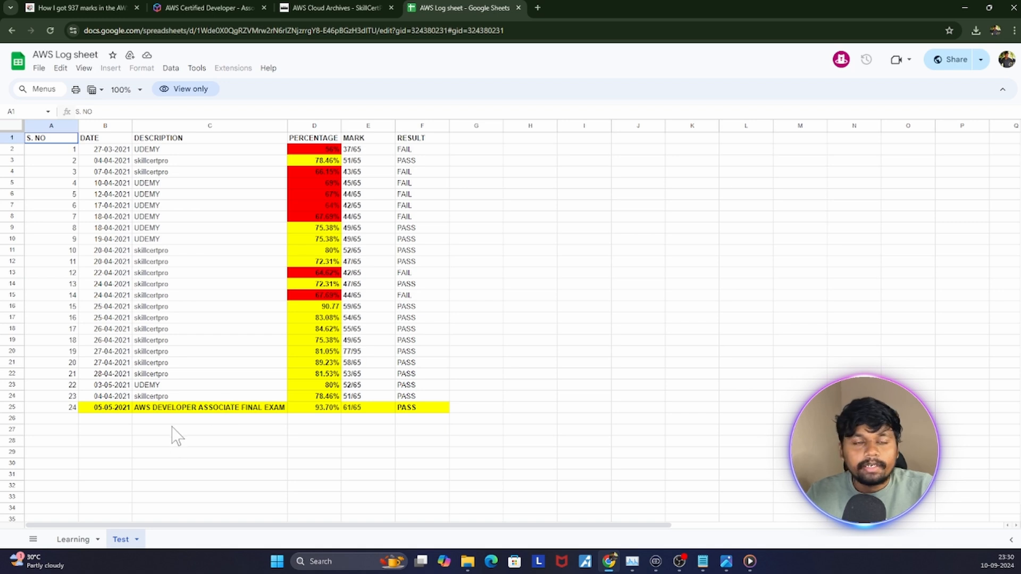
pyautogui.moveTo(180, 161)
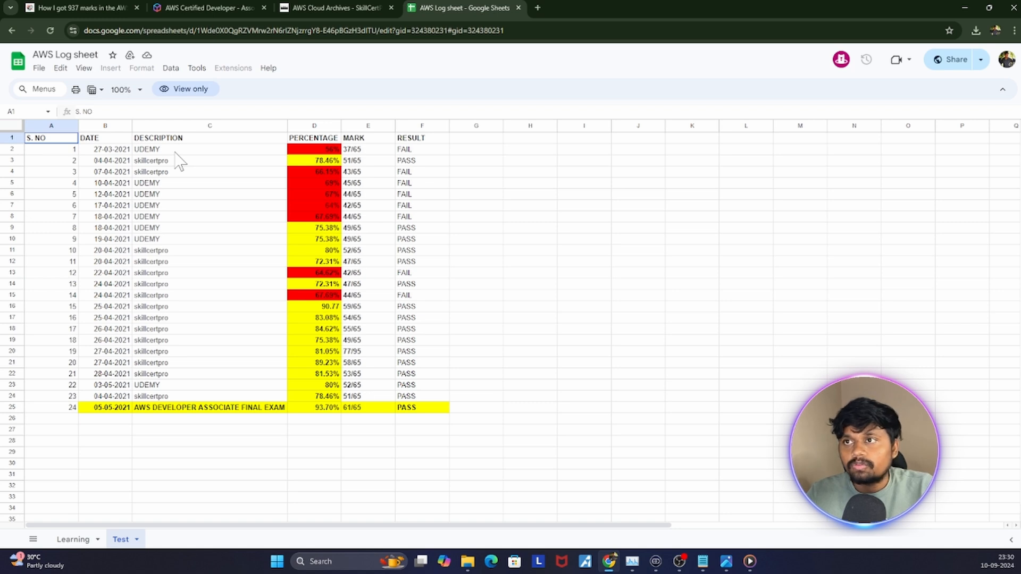
pyautogui.click(209, 149)
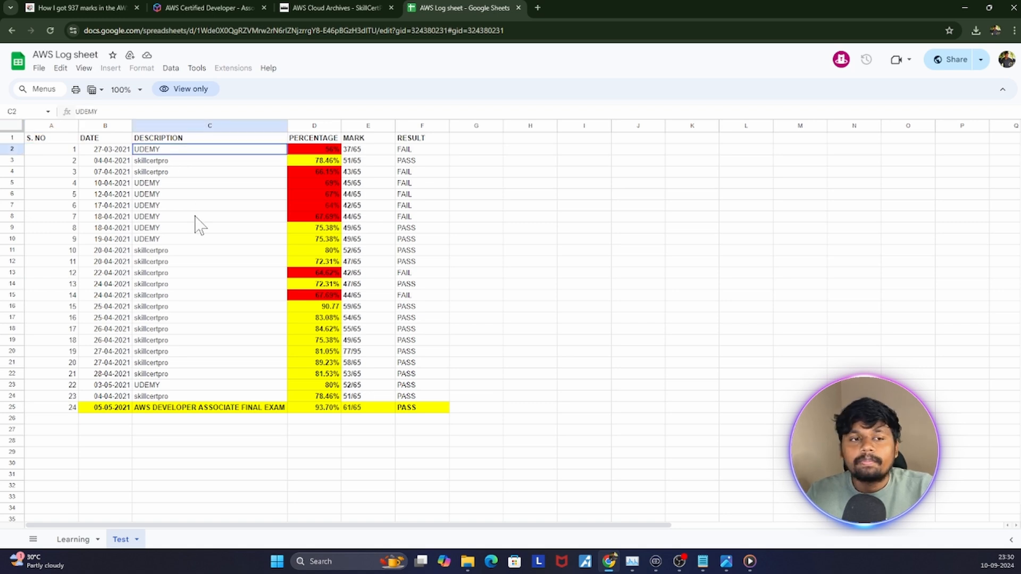
pyautogui.moveTo(395, 254)
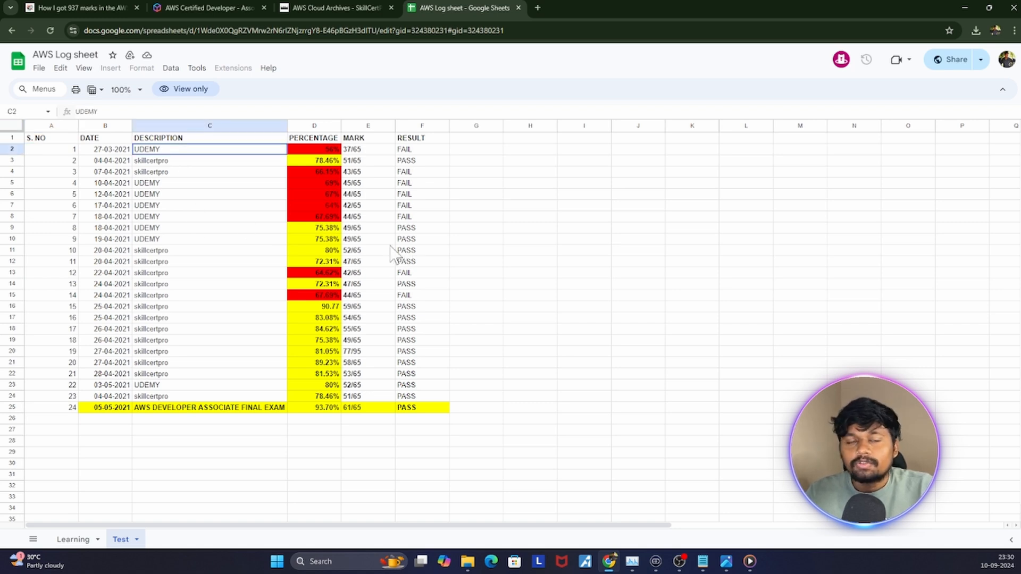
pyautogui.moveTo(380, 255)
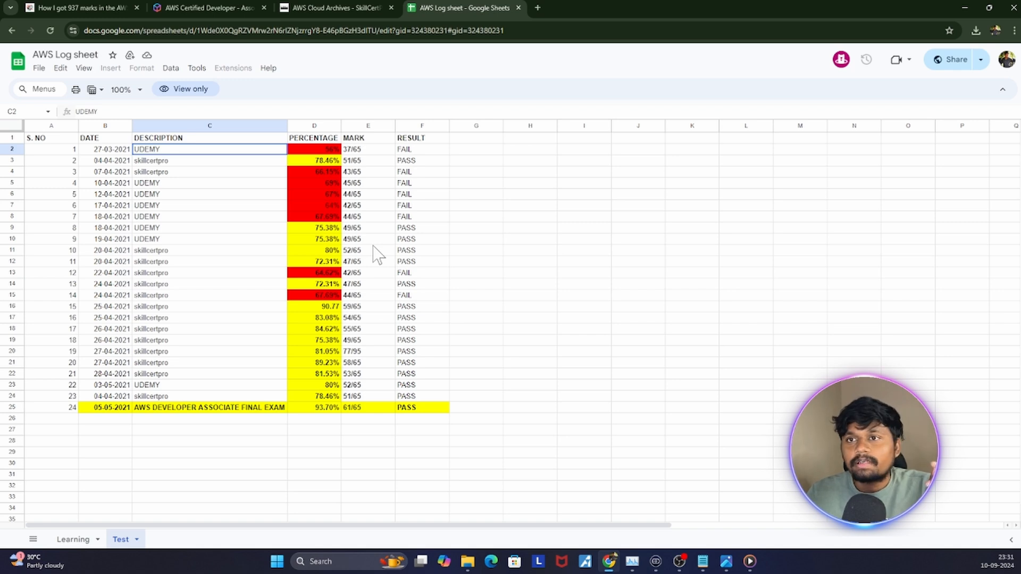
pyautogui.moveTo(242, 267)
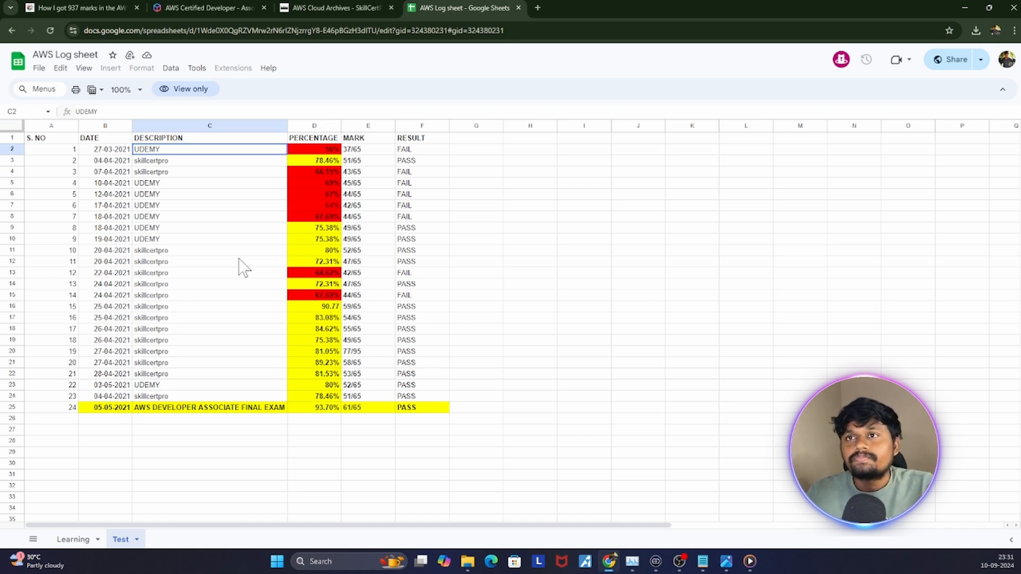
pyautogui.moveTo(186, 173)
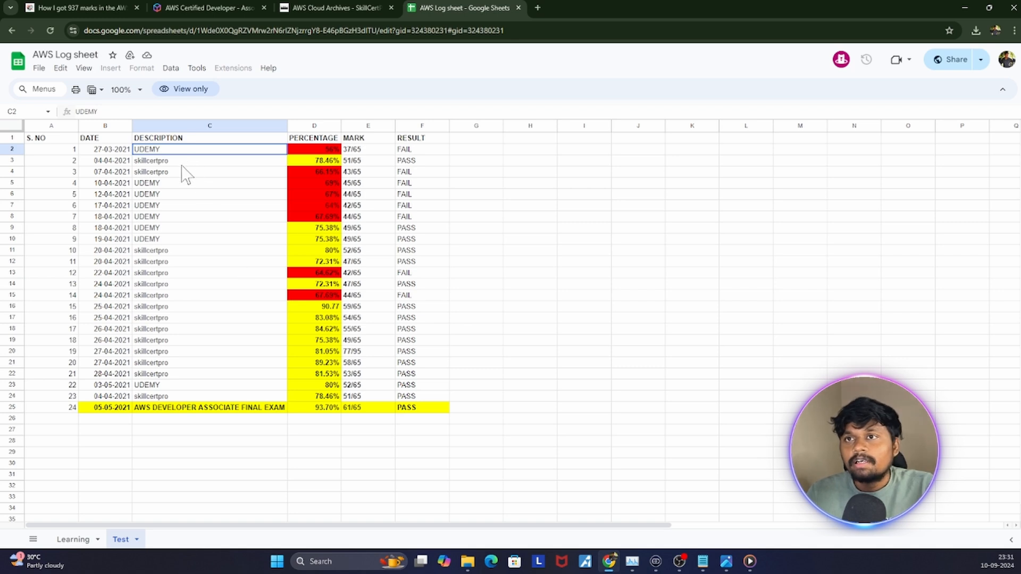
pyautogui.moveTo(181, 164)
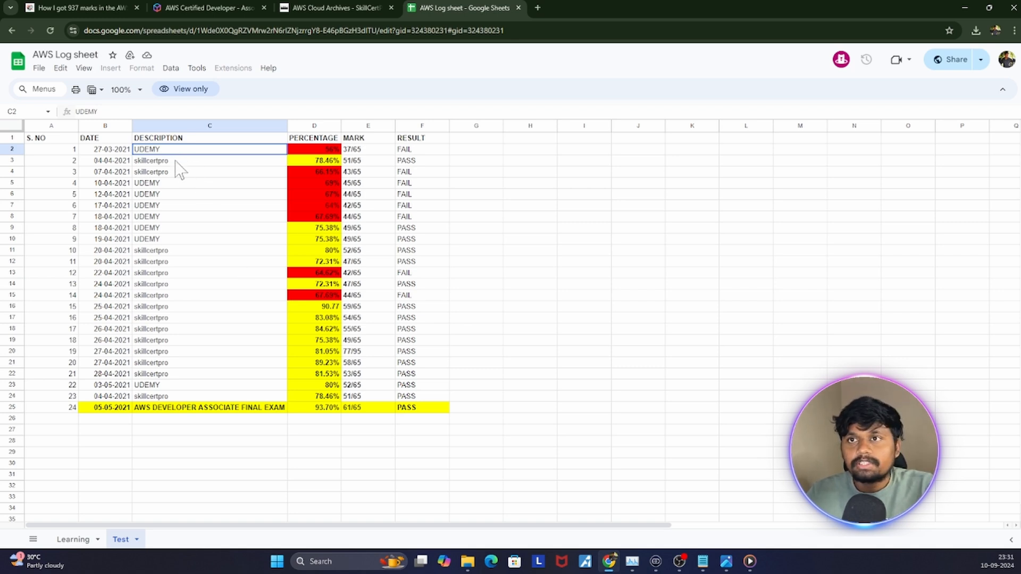
pyautogui.moveTo(217, 47)
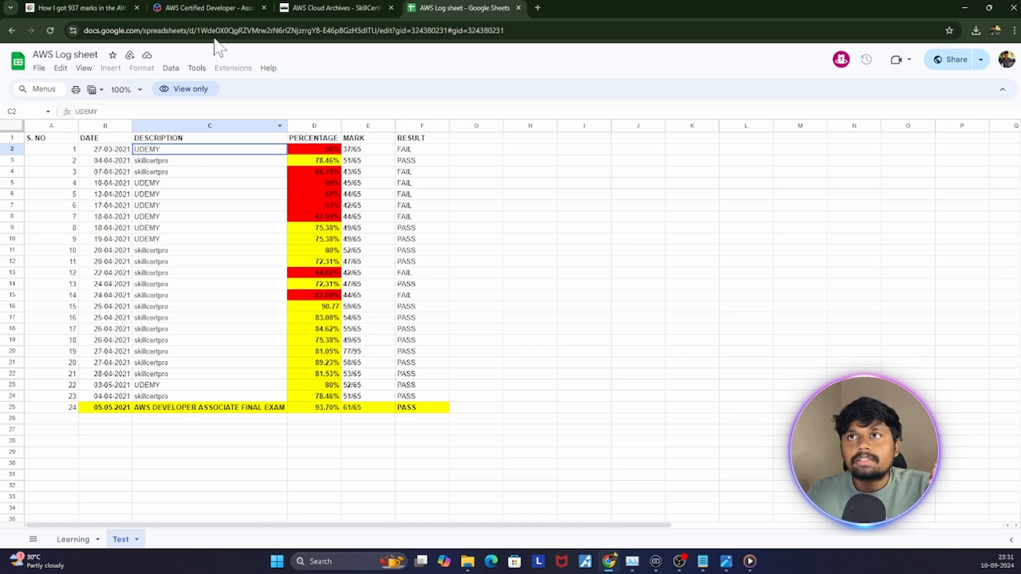
# Switch to SkillCertPro and scroll through the AWS Cloud practice exam listing
pyautogui.click(332, 8)
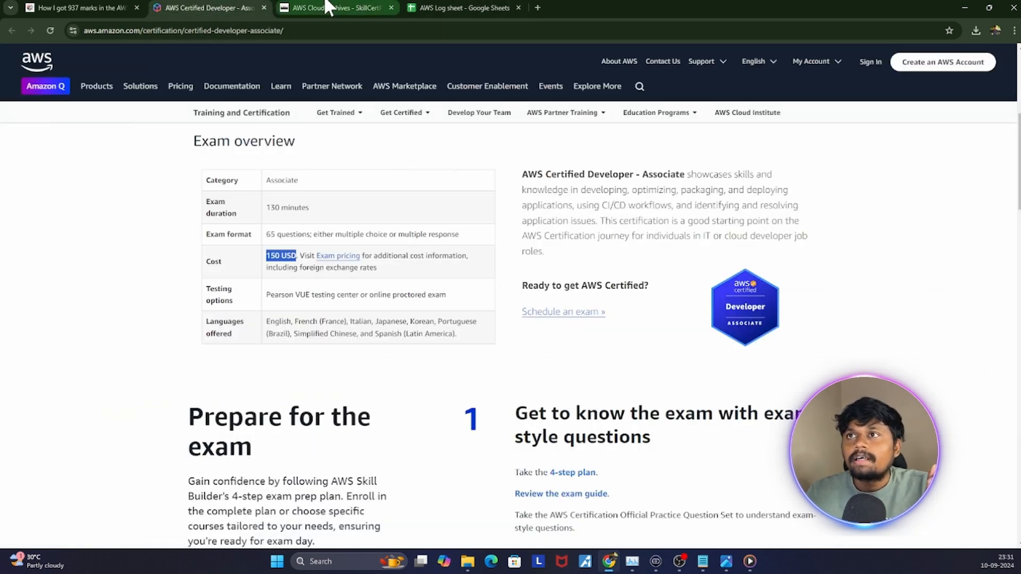
pyautogui.click(336, 8)
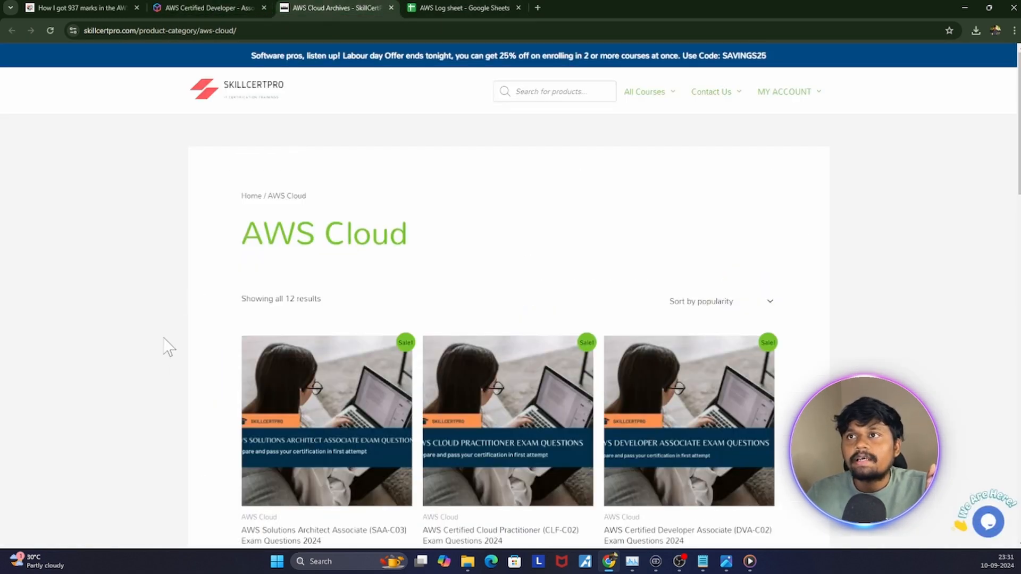
pyautogui.scroll(-3)
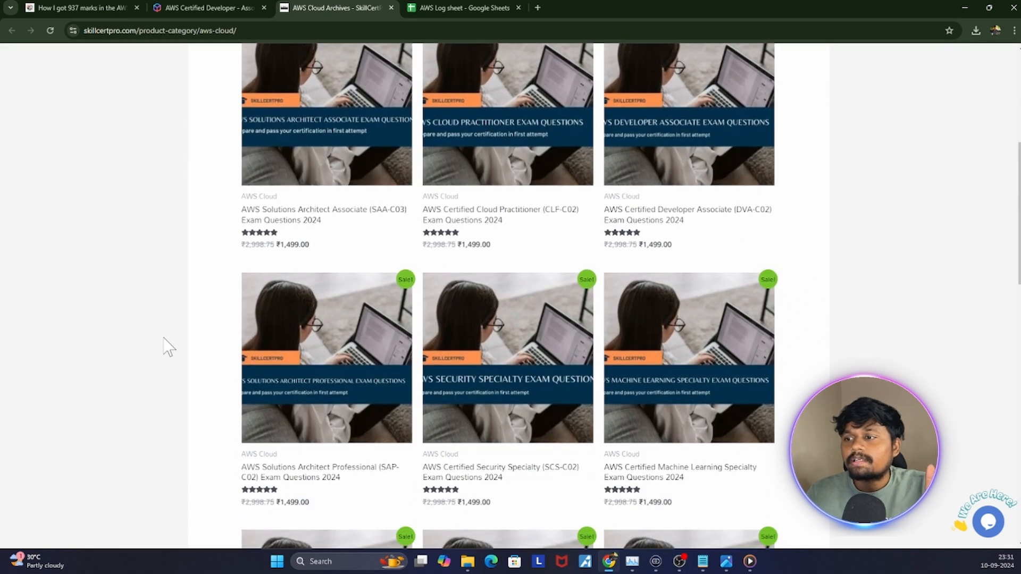
pyautogui.scroll(-3)
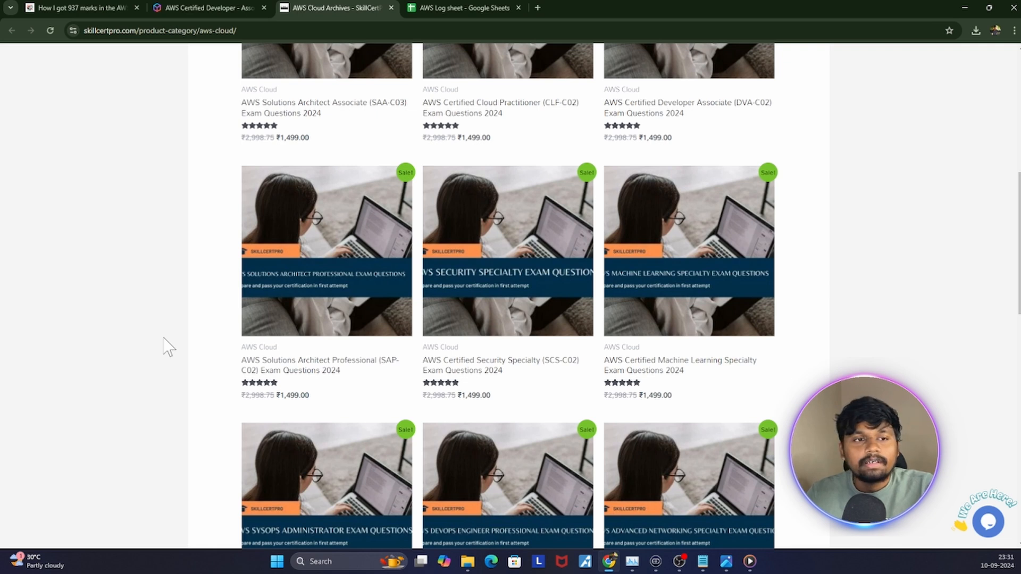
pyautogui.scroll(-3)
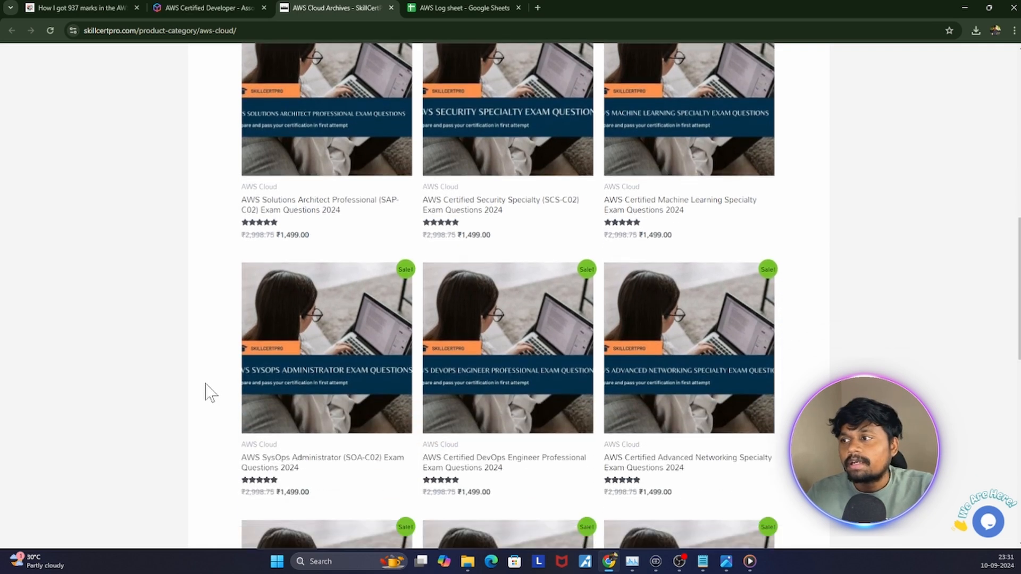
pyautogui.scroll(-3)
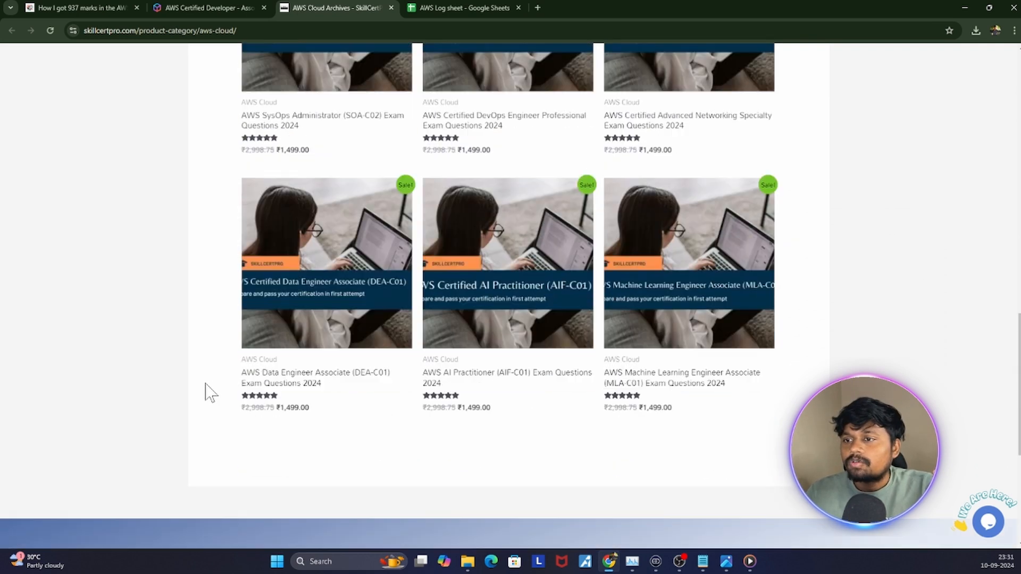
pyautogui.scroll(3)
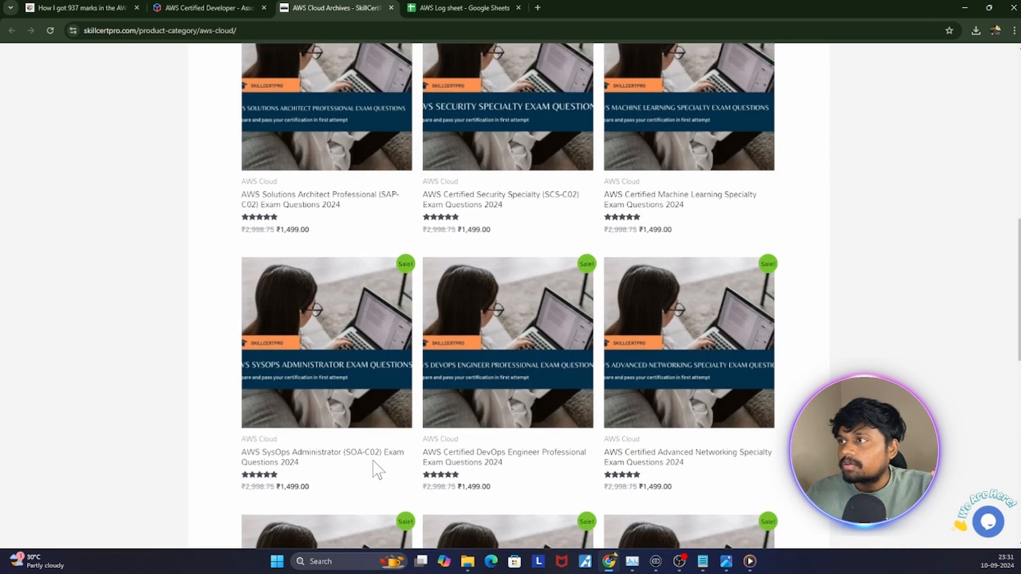
pyautogui.scroll(3)
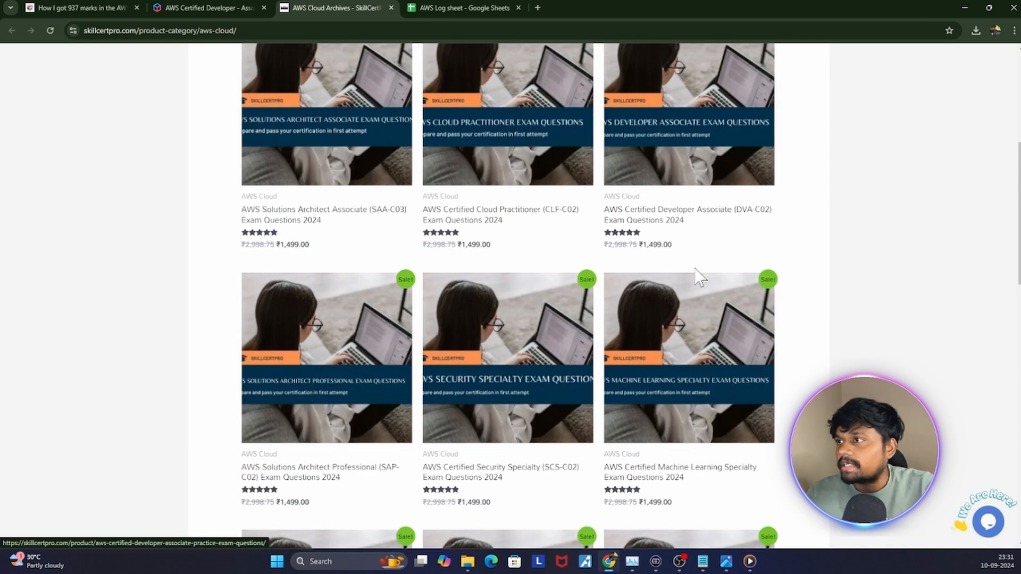
pyautogui.scroll(3)
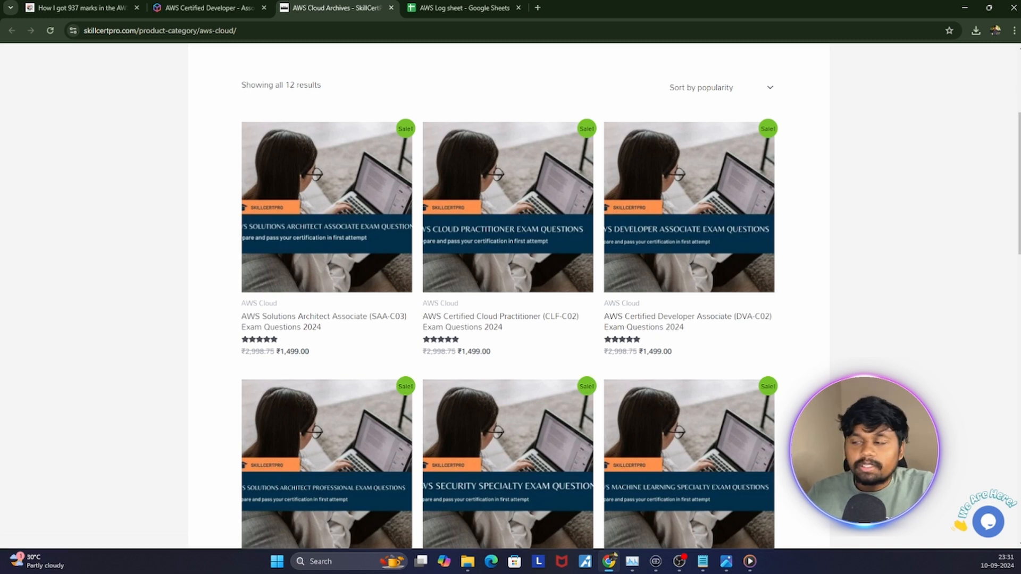
pyautogui.moveTo(194, 327)
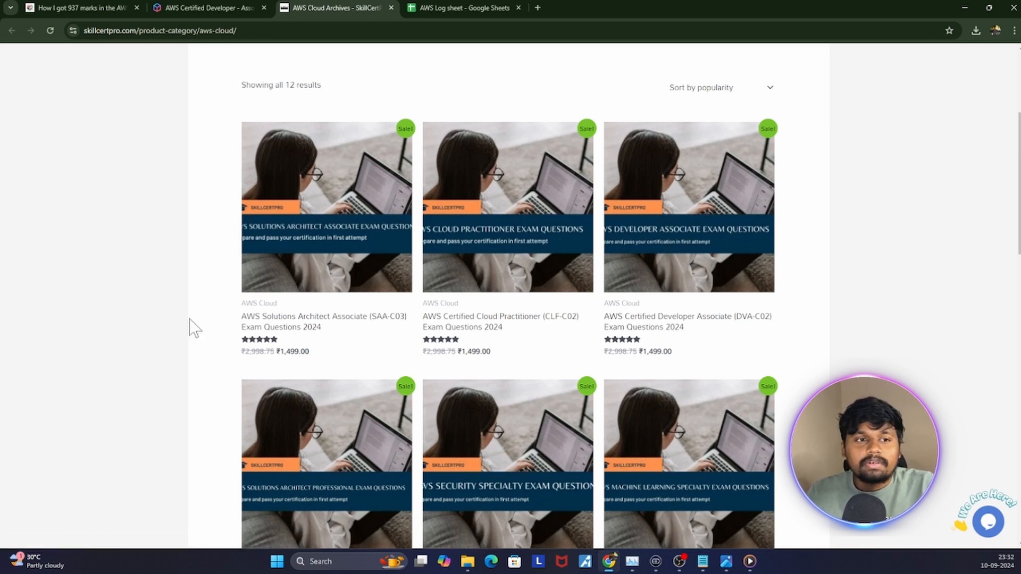
pyautogui.moveTo(181, 299)
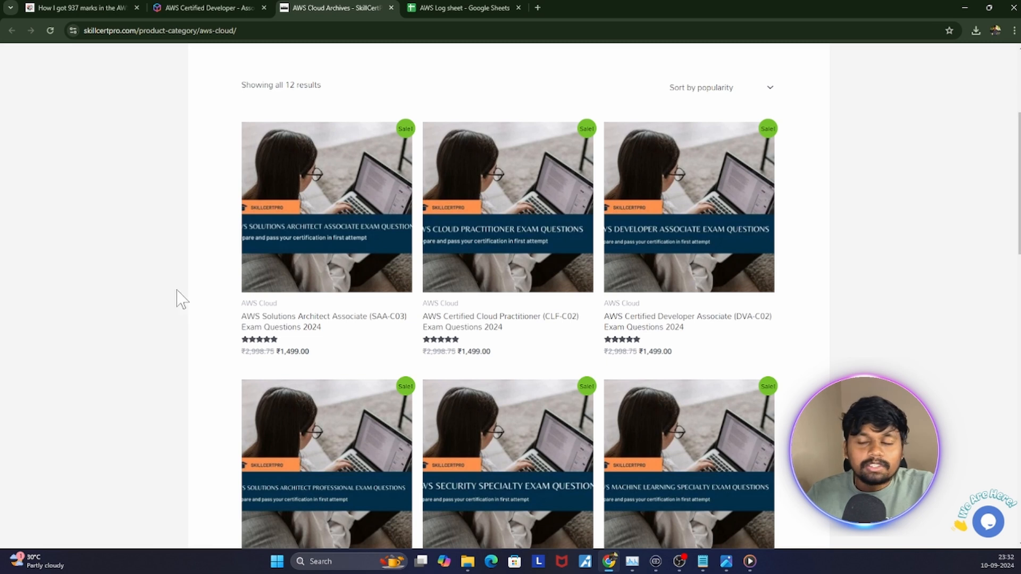
pyautogui.moveTo(641, 322)
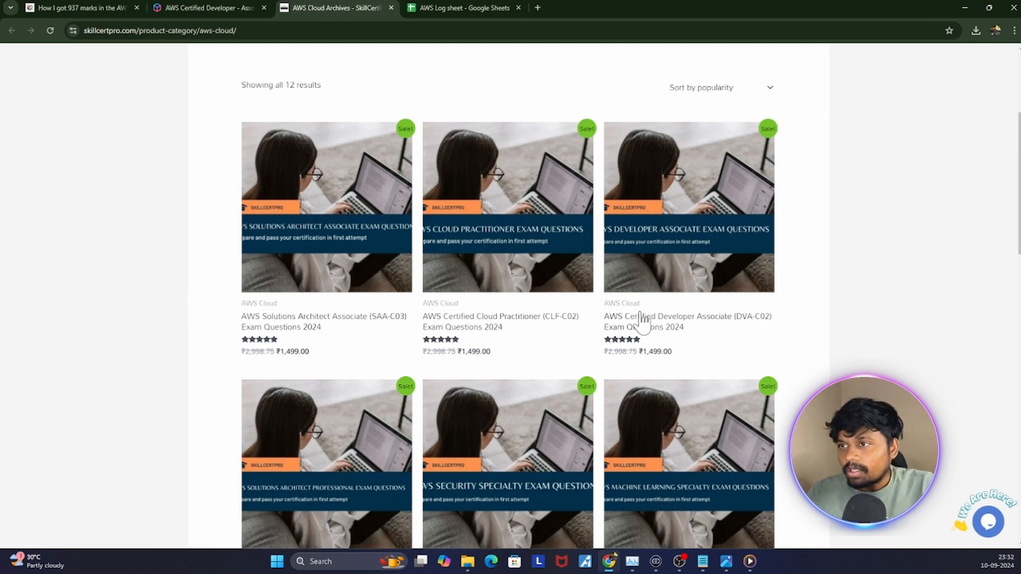
pyautogui.moveTo(641, 321)
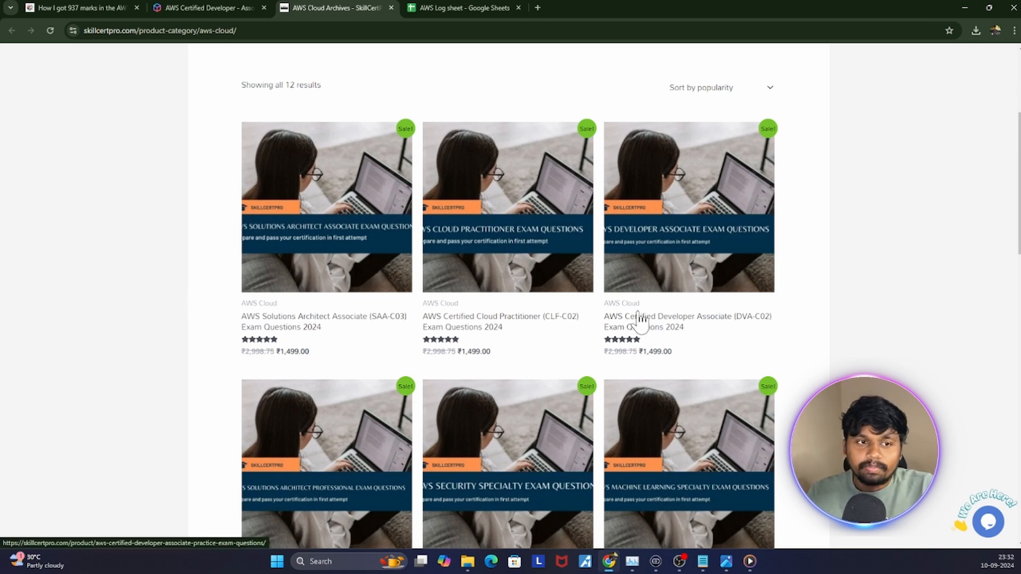
pyautogui.moveTo(725, 357)
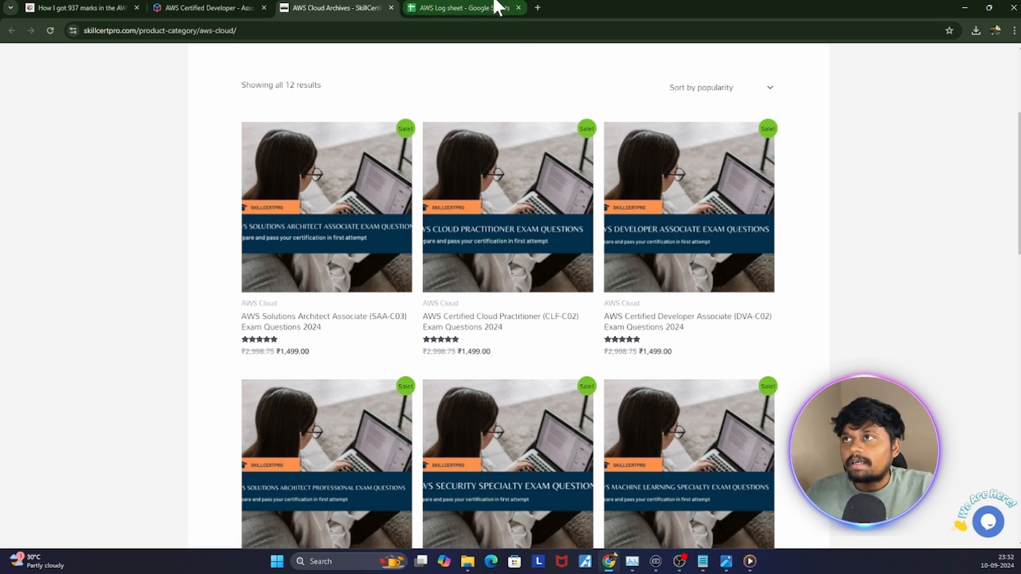
# Review the test log: a failed SkillCertPro entry, first test's percentage, and 93.70% final exam
pyautogui.click(462, 8)
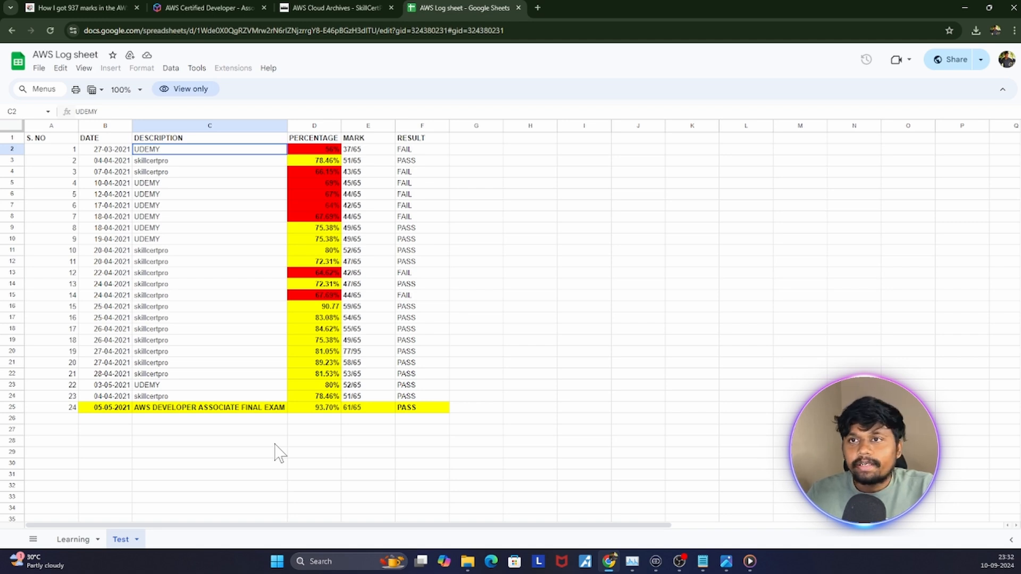
pyautogui.moveTo(273, 254)
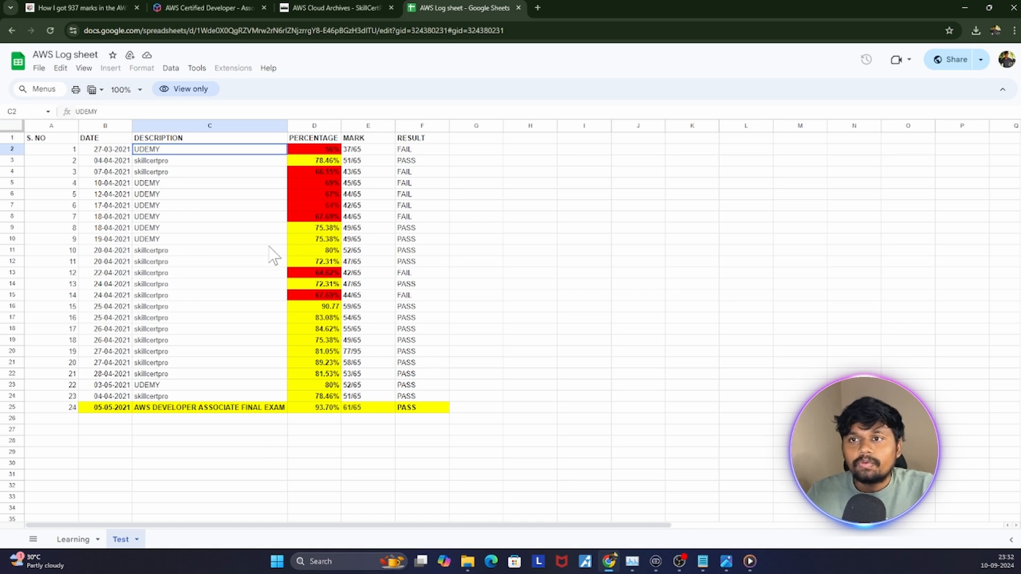
pyautogui.moveTo(137, 399)
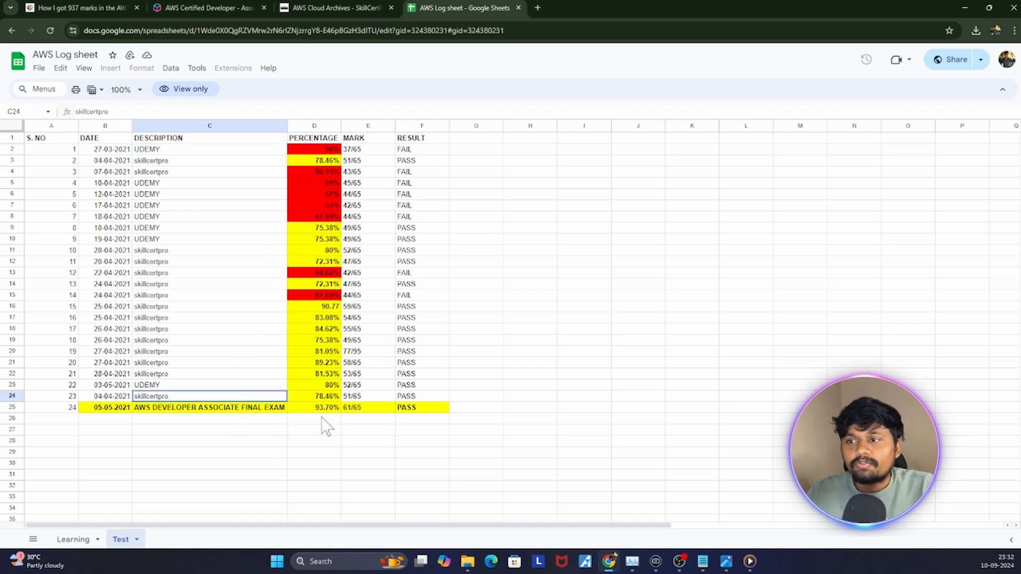
pyautogui.moveTo(326, 171)
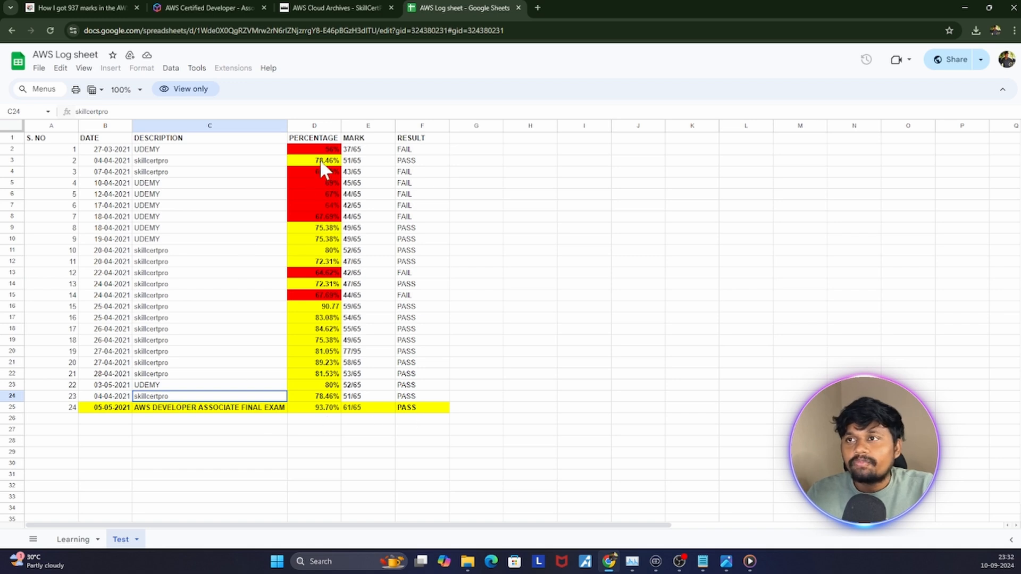
pyautogui.click(209, 295)
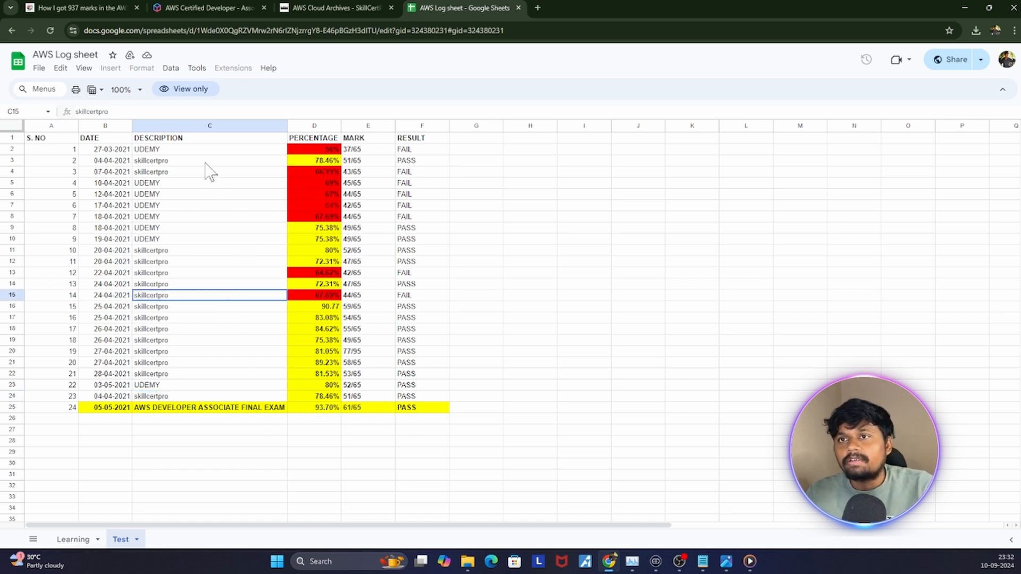
pyautogui.click(314, 149)
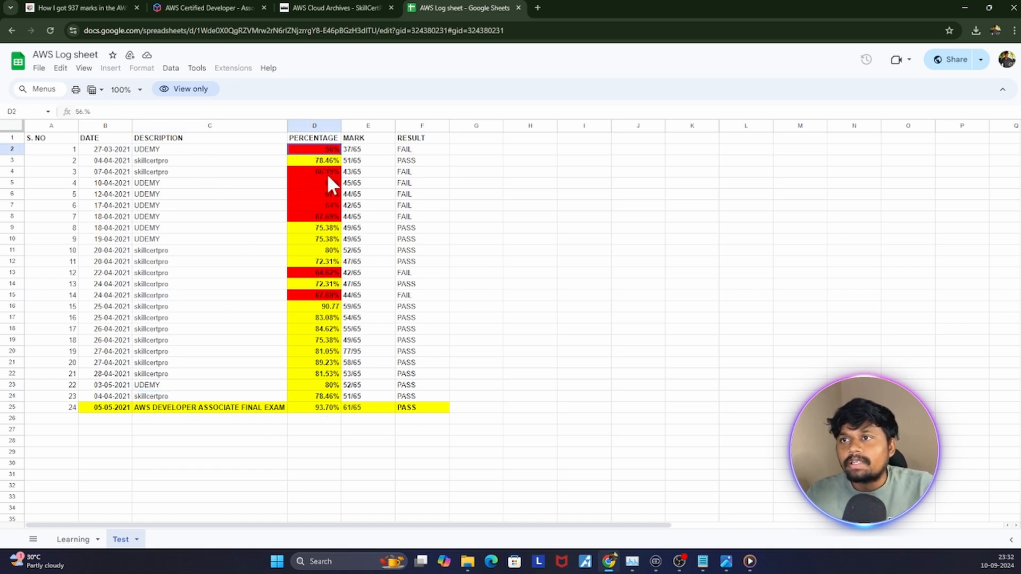
pyautogui.moveTo(329, 307)
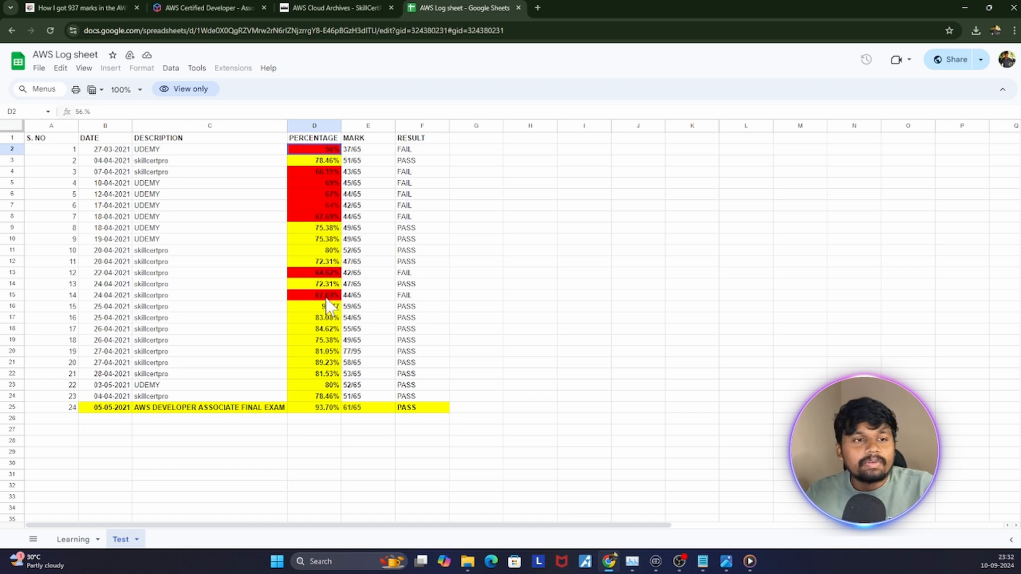
pyautogui.moveTo(332, 319)
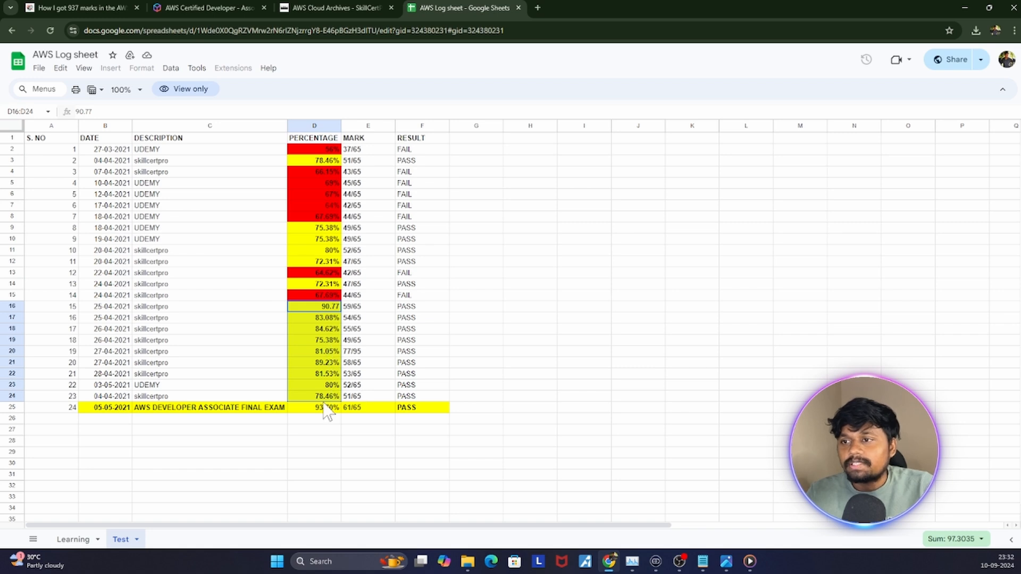
pyautogui.moveTo(313, 418)
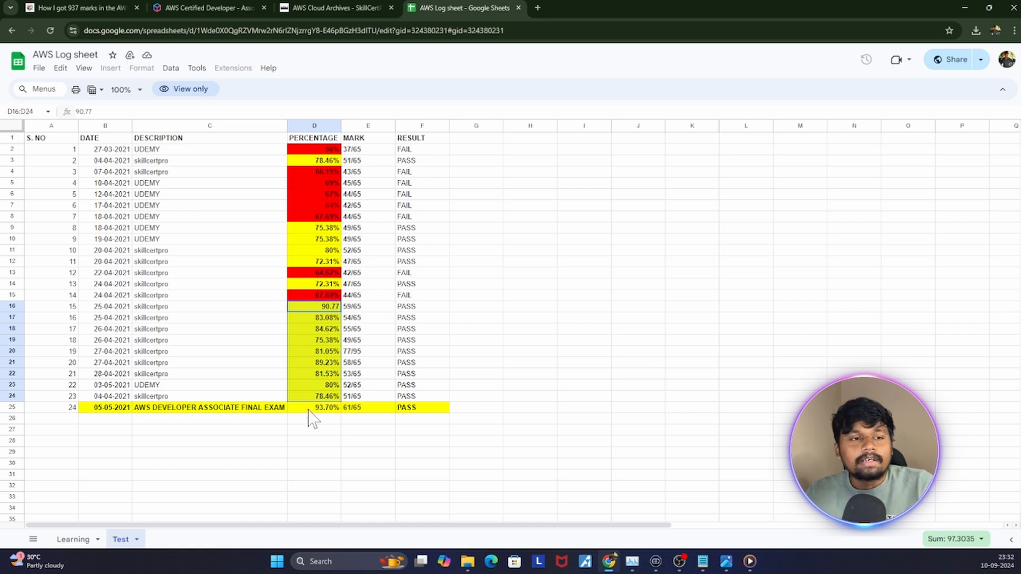
pyautogui.moveTo(345, 426)
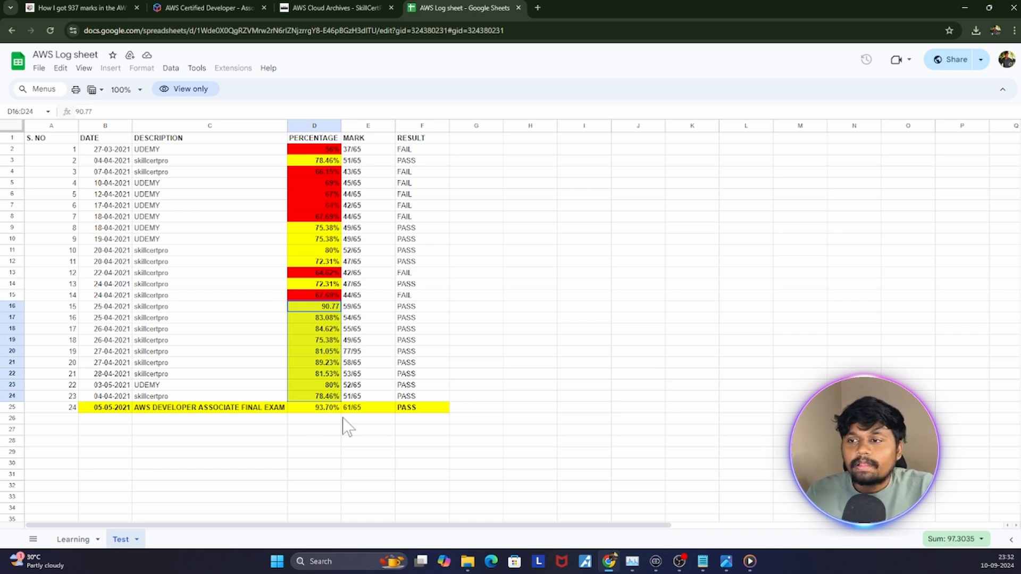
pyautogui.click(313, 407)
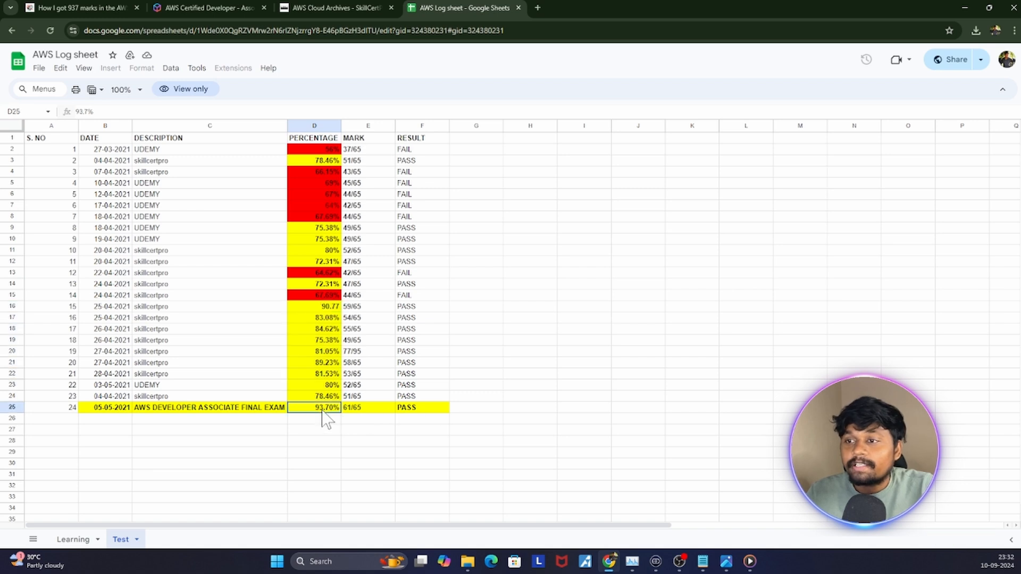
pyautogui.moveTo(307, 436)
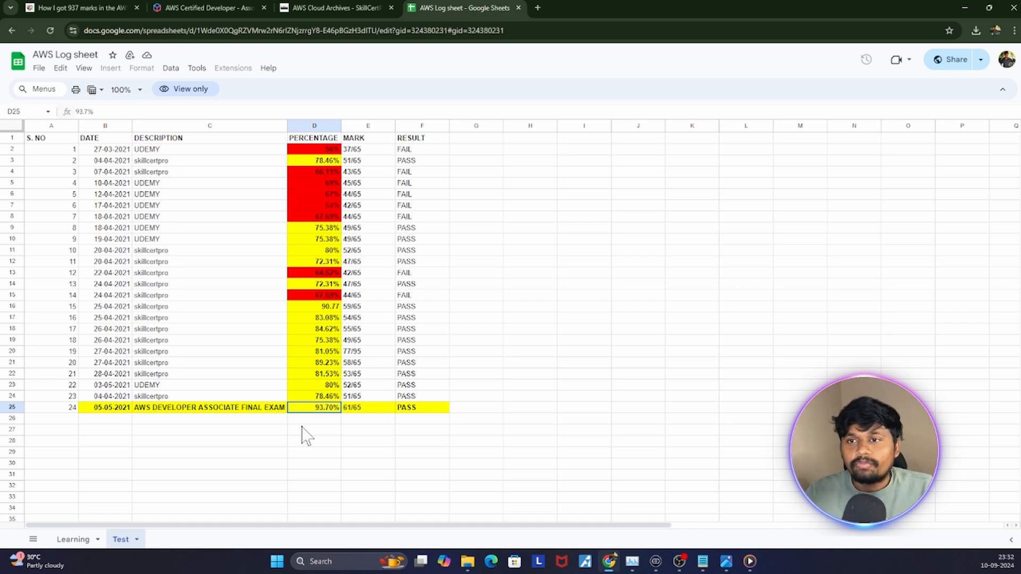
pyautogui.moveTo(252, 414)
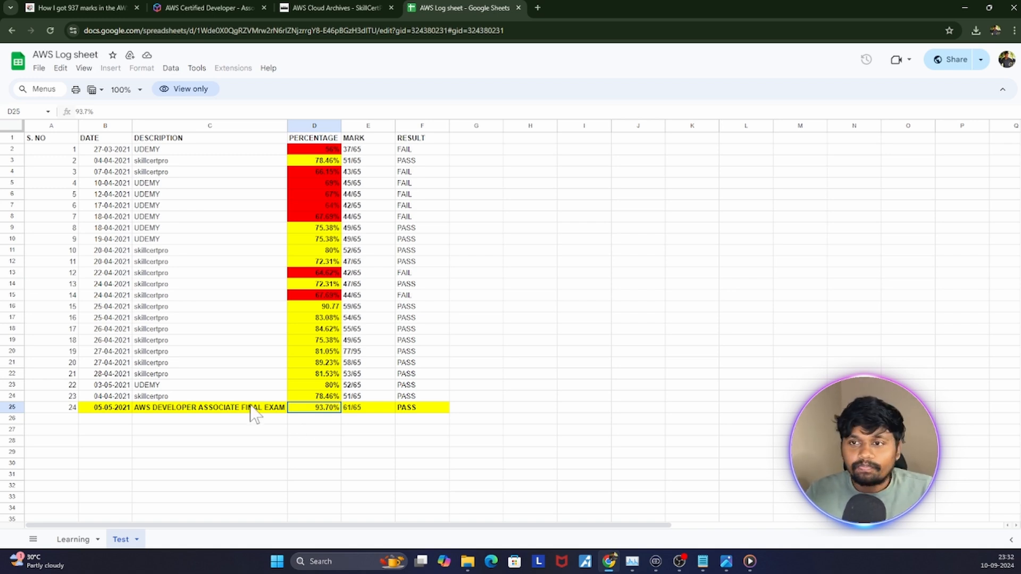
pyautogui.moveTo(215, 389)
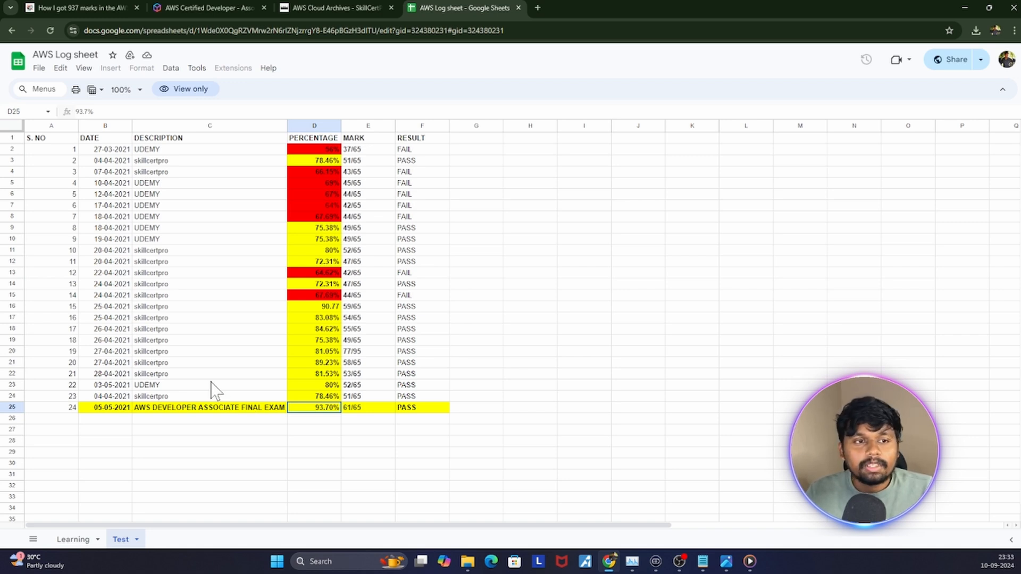
pyautogui.moveTo(209, 351)
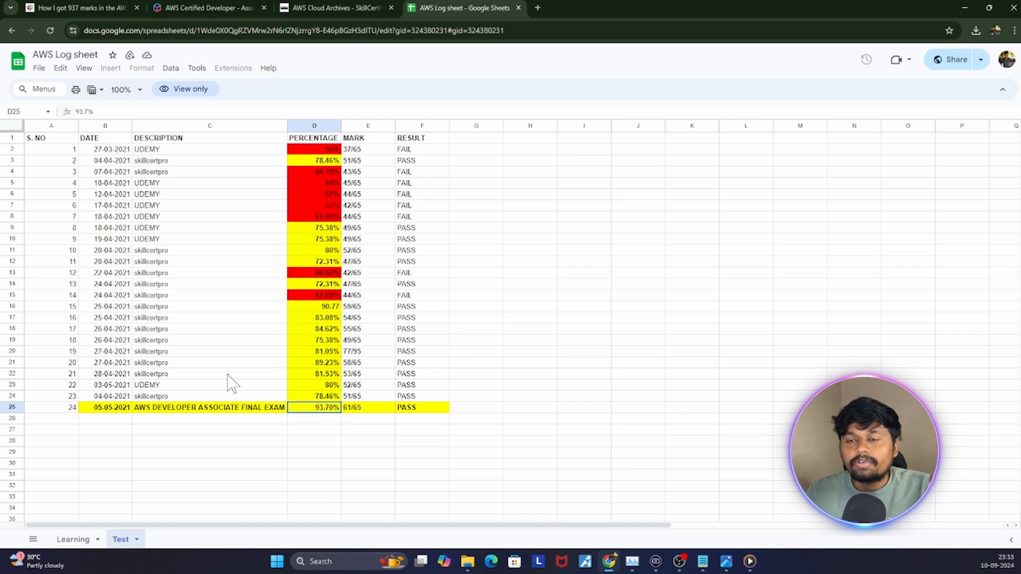
pyautogui.moveTo(245, 426)
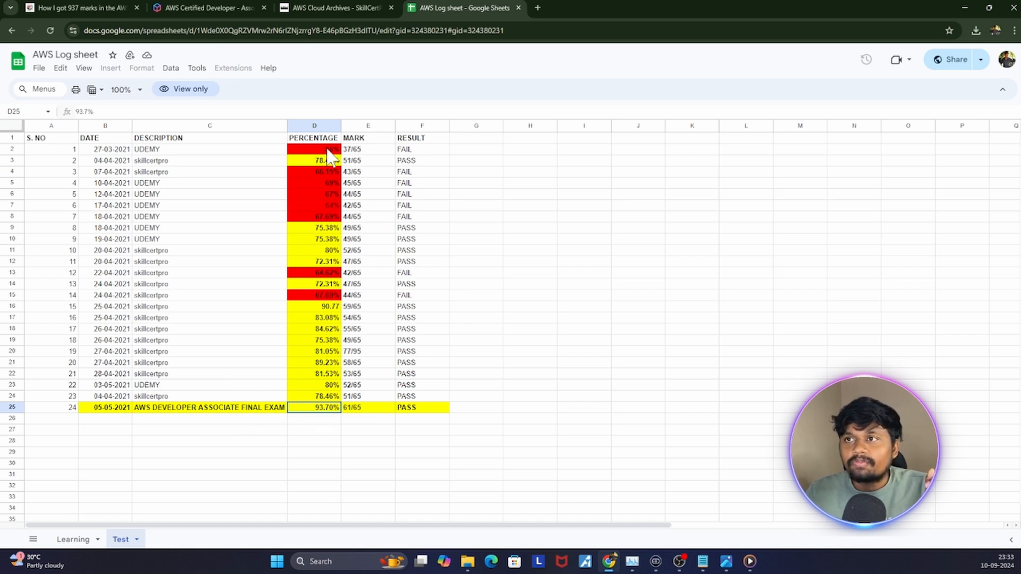
pyautogui.click(314, 149)
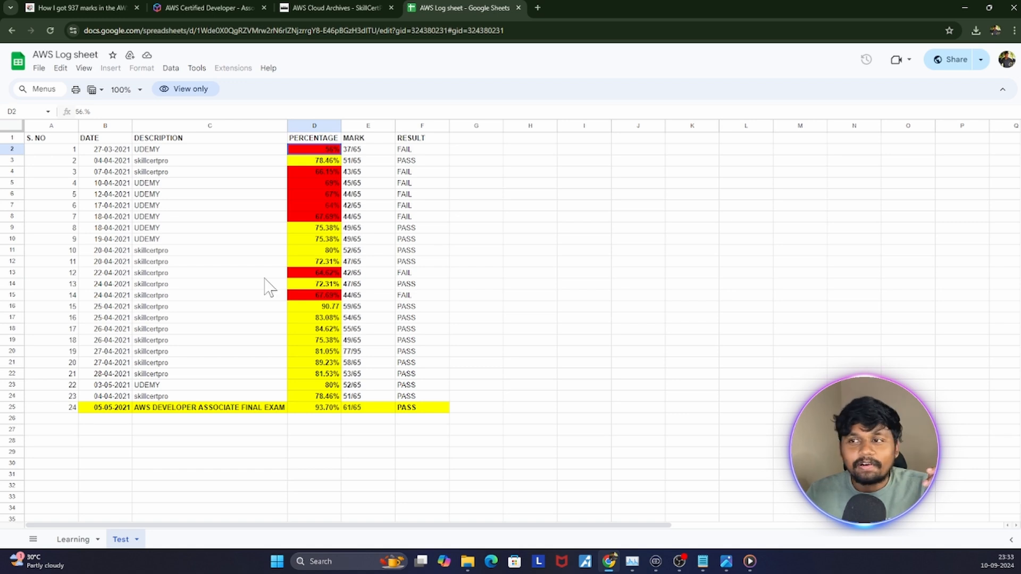